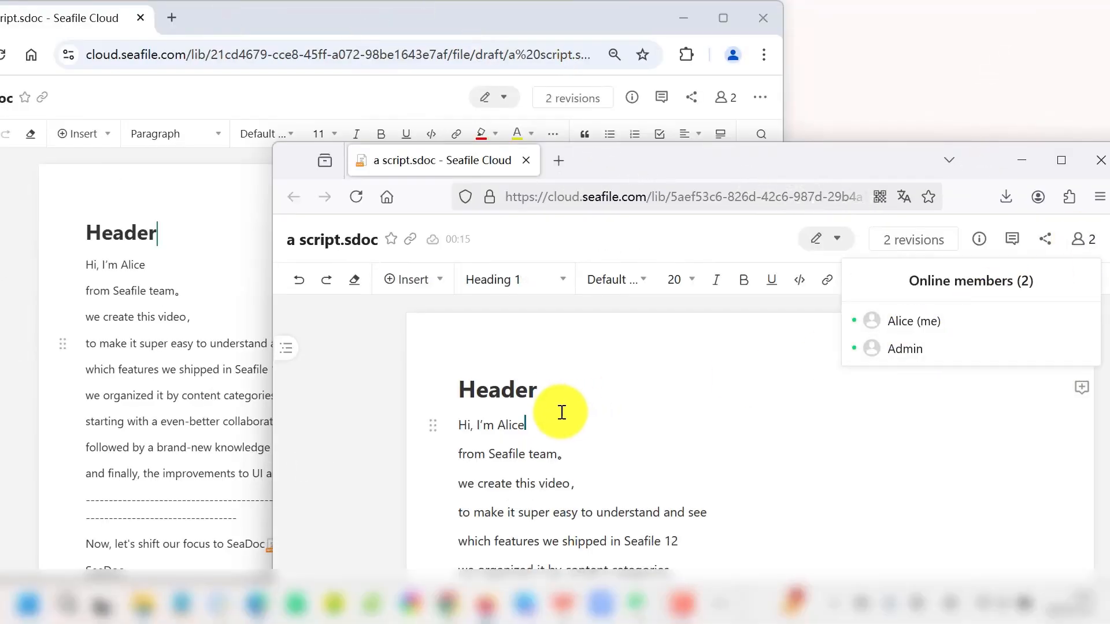
Step: Extend the heading to Header111, syncing to both collaborators' windows
type("111")
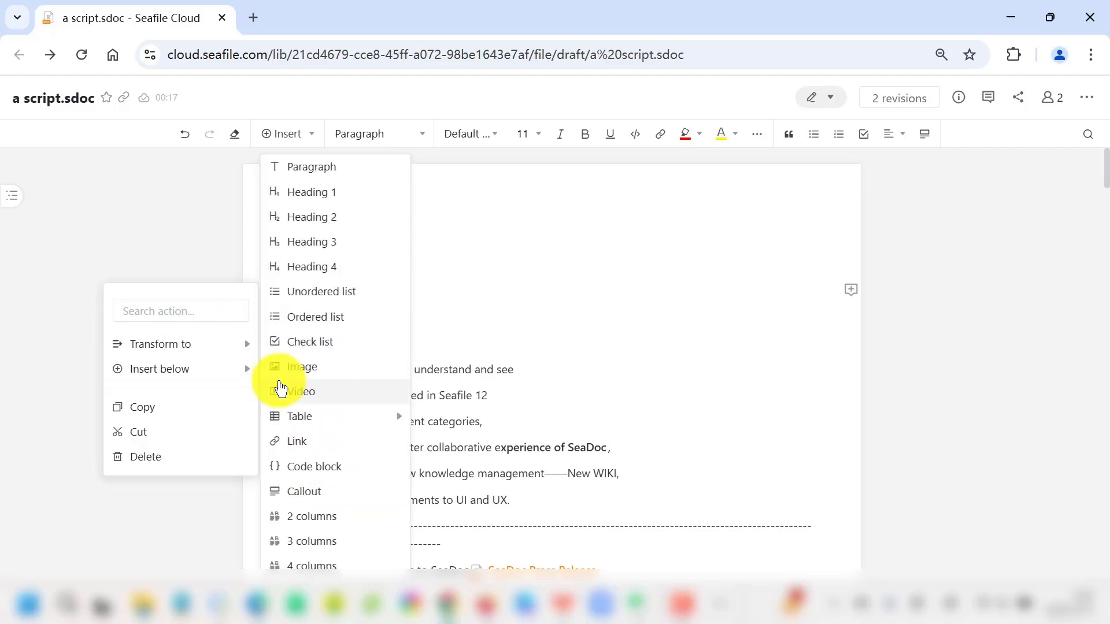
mouse_move(311, 396)
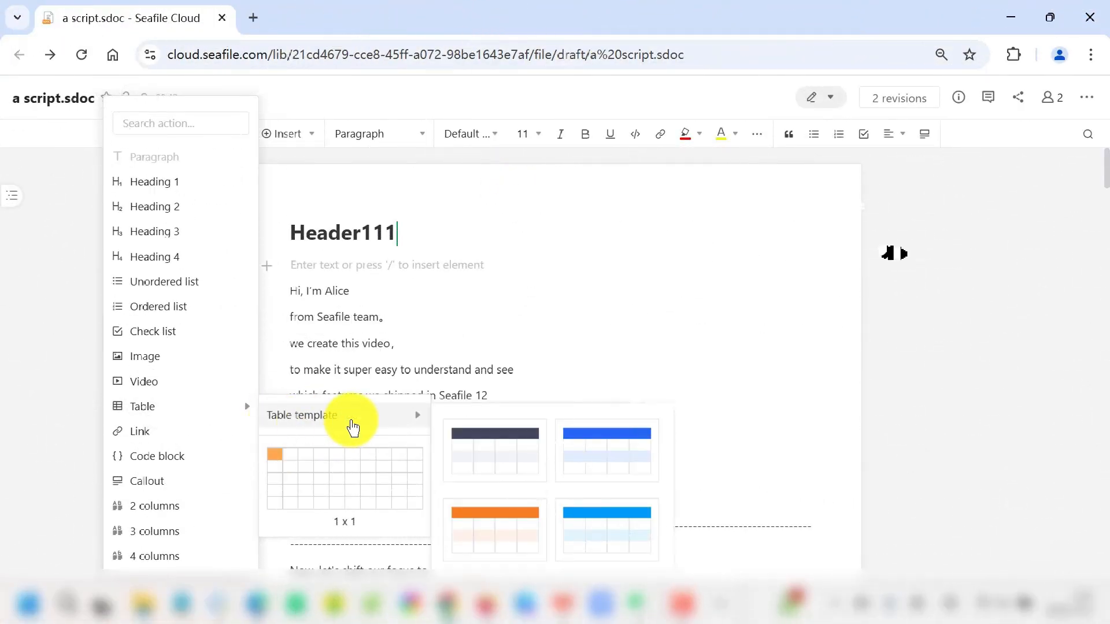
Step: Insert the blue table template below the heading and bring up its cell options
left_click(604, 450)
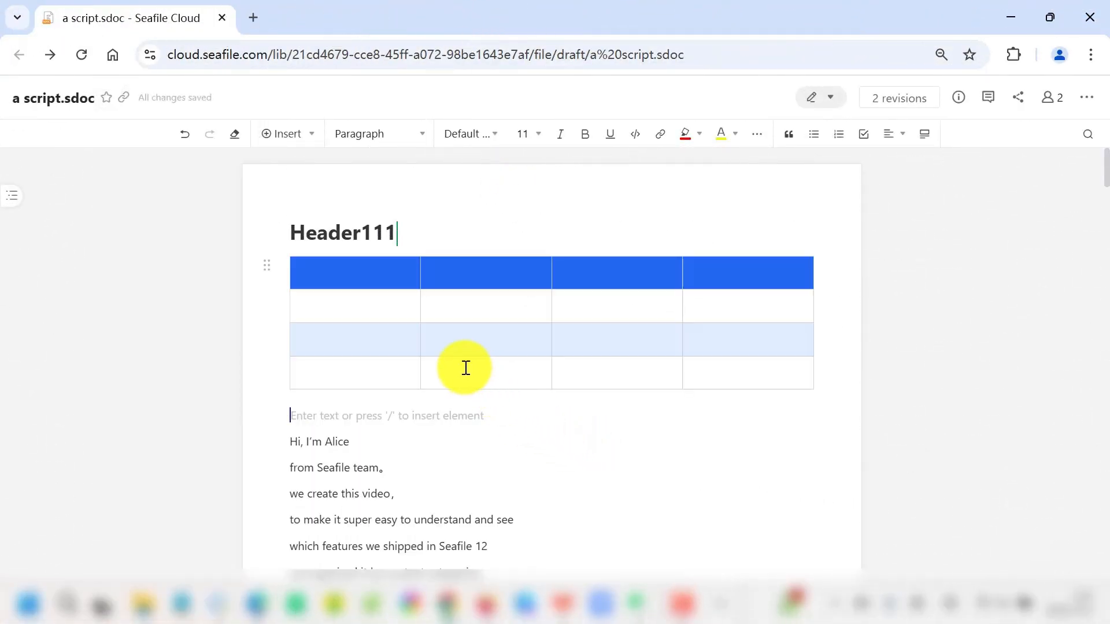
scroll("down", 3)
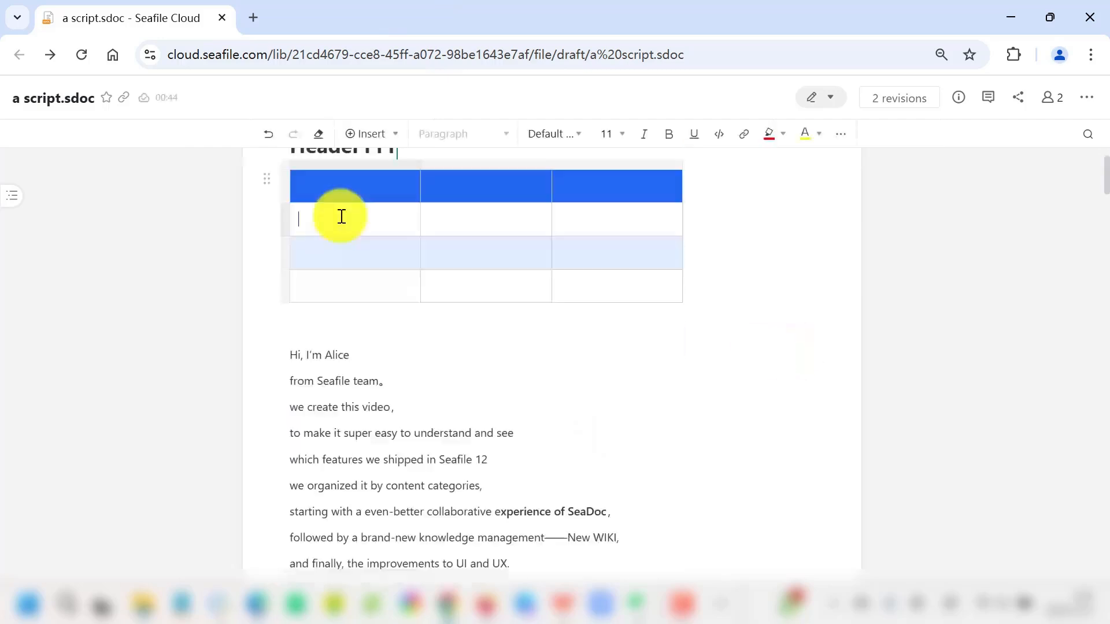
right_click(340, 219)
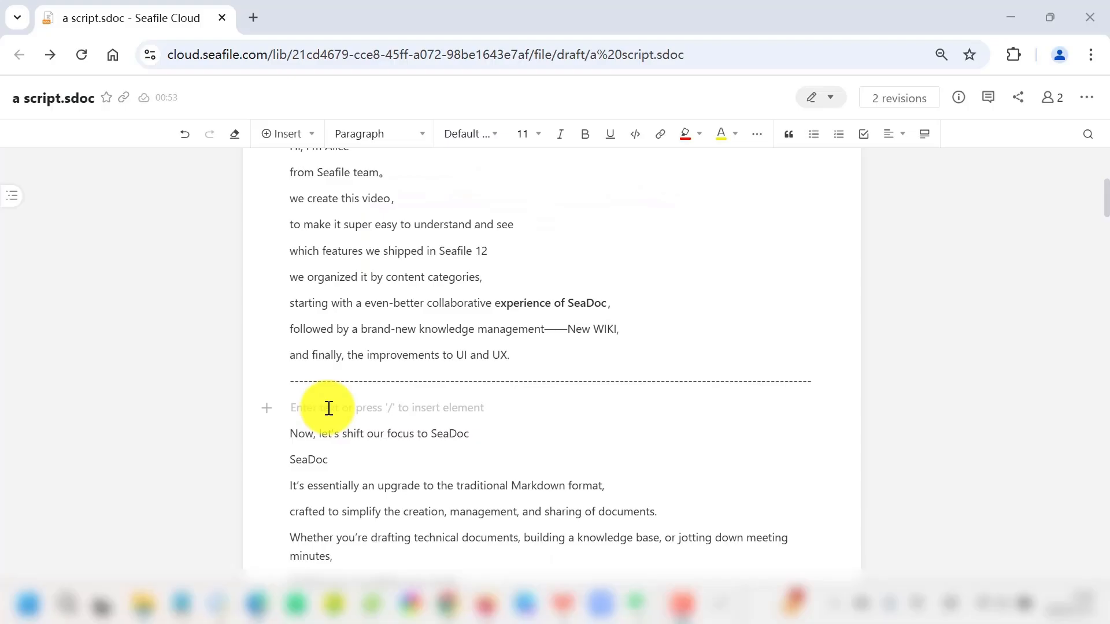
mouse_move(282, 134)
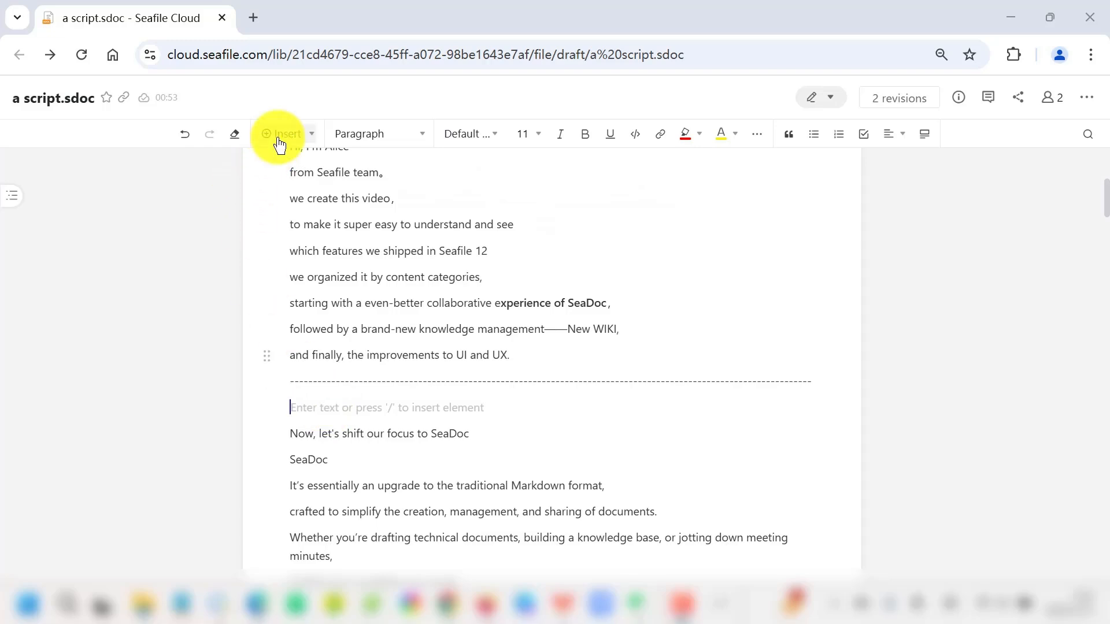
Step: Insert a link to the SeaDoc Press Release document on the empty line
left_click(284, 134)
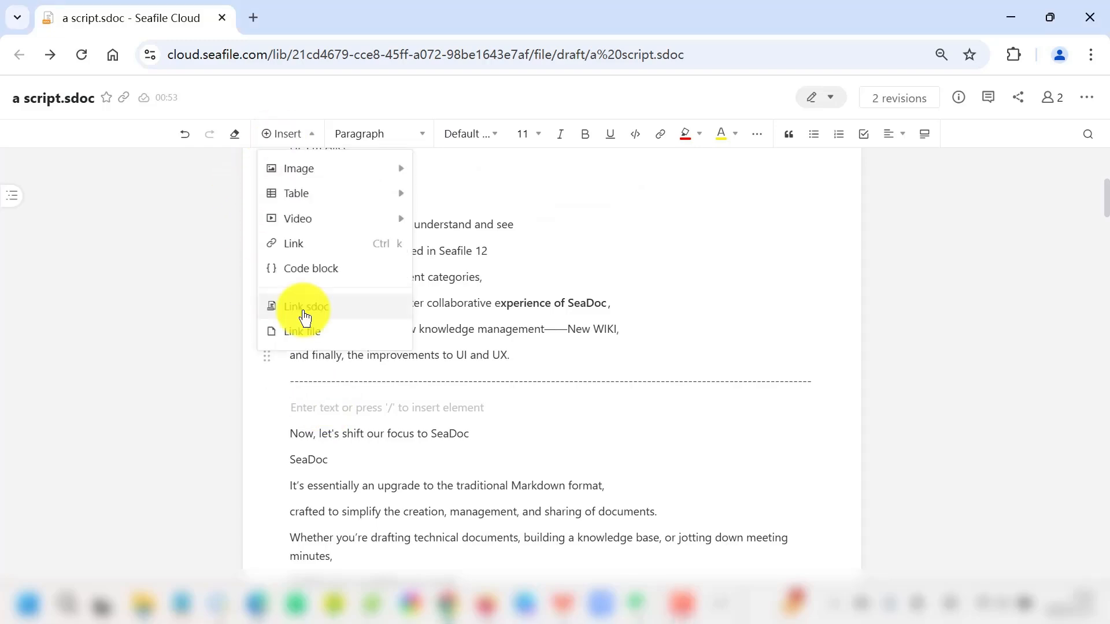
left_click(306, 305)
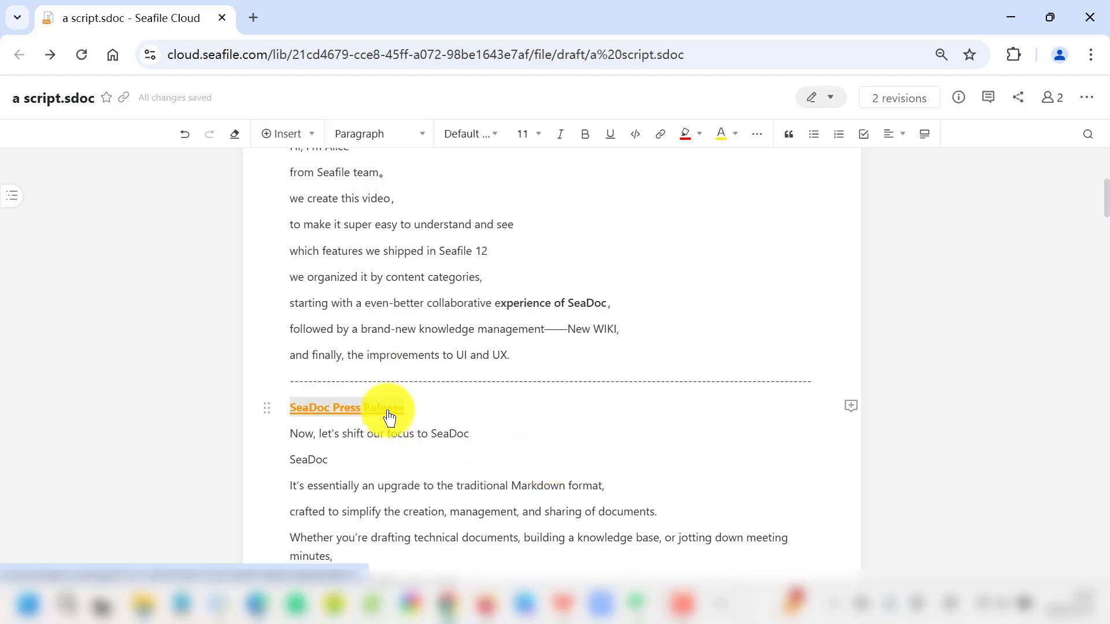
left_click(324, 407)
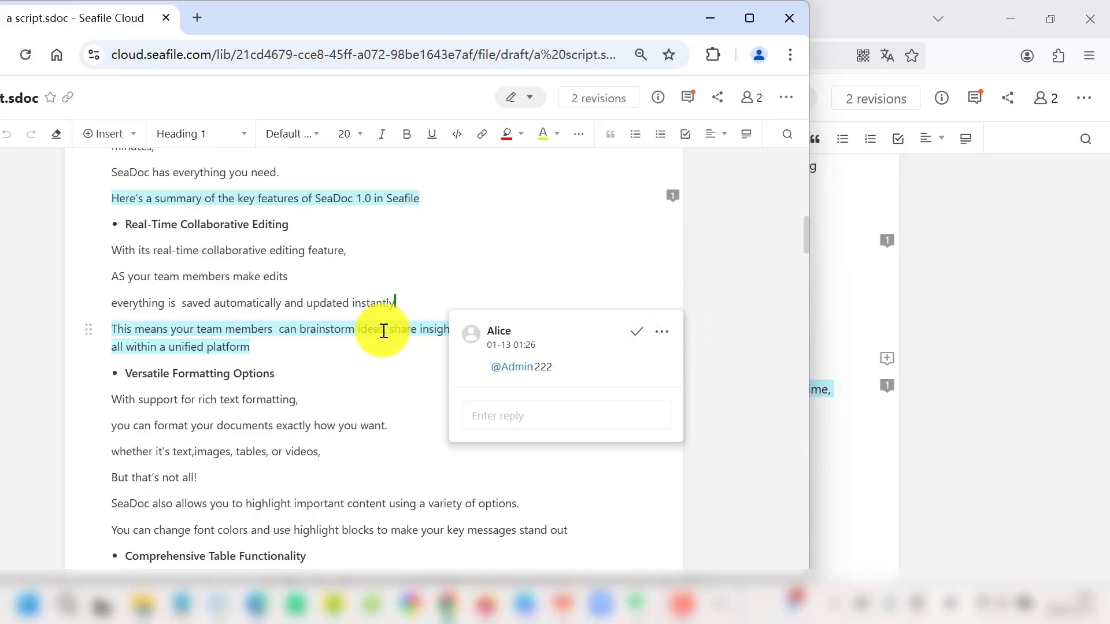
Step: Write and send a reply in the comment thread on the brainstorming sentence
left_click(567, 415)
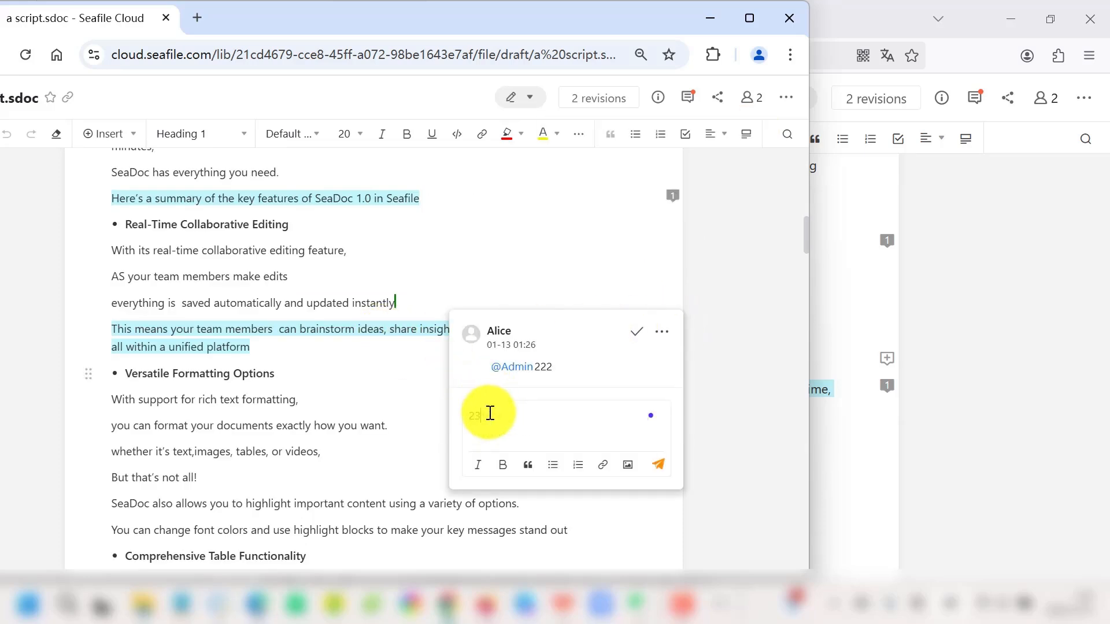
left_click(657, 465)
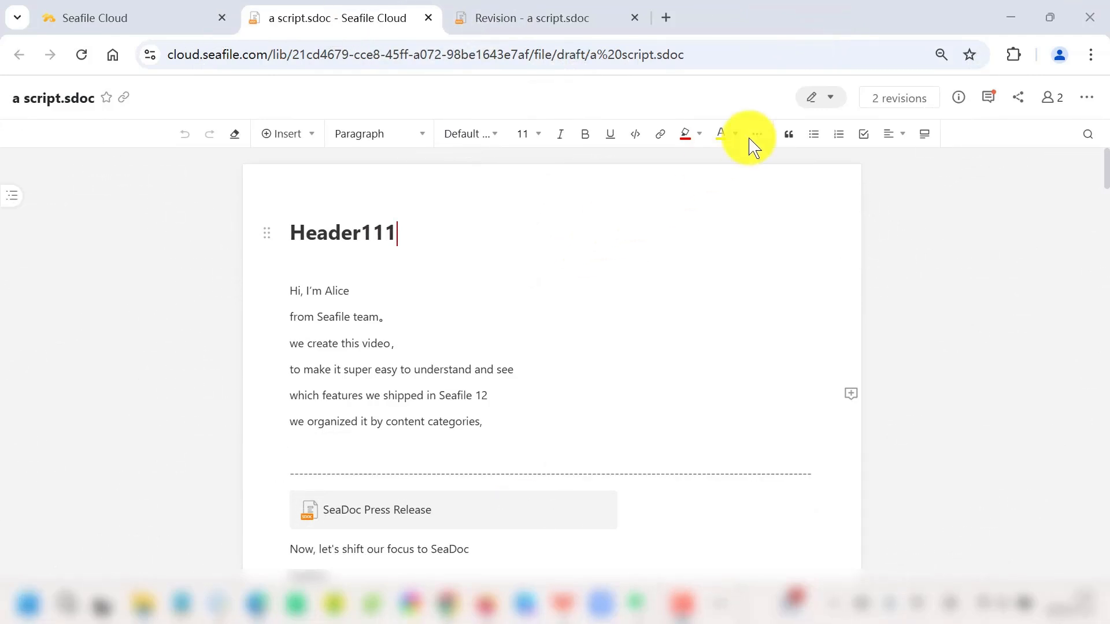
mouse_move(813, 97)
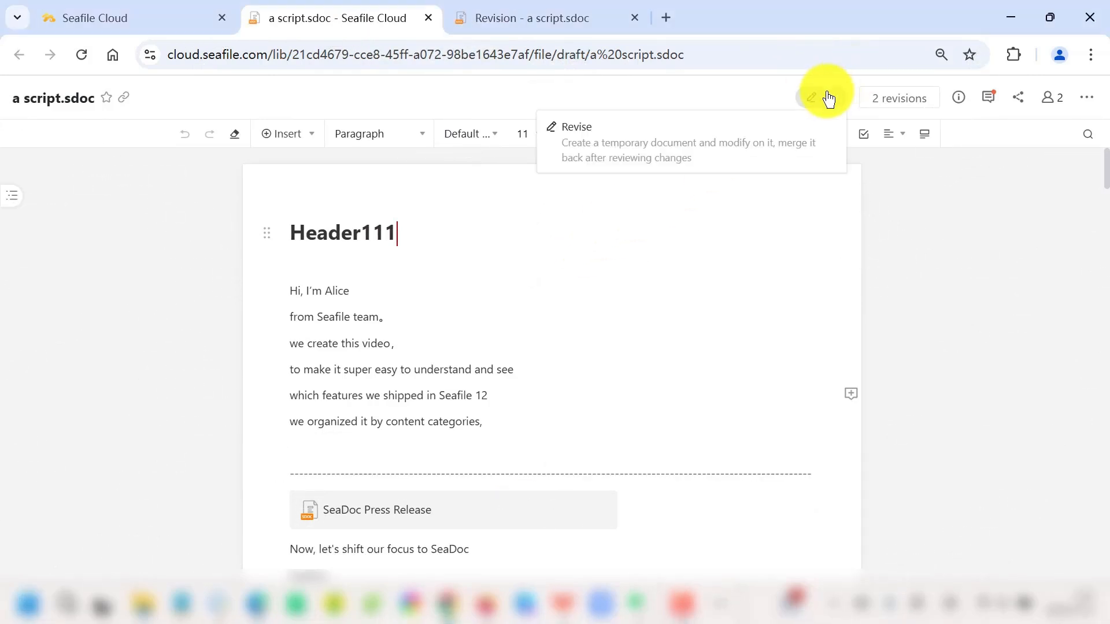
mouse_move(780, 157)
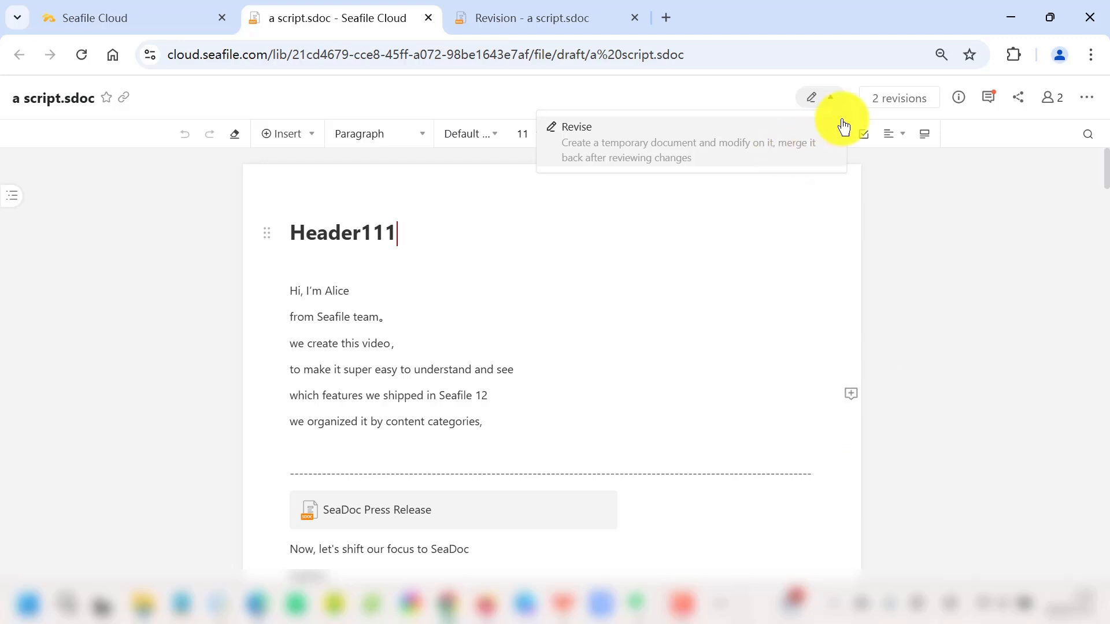
mouse_move(772, 153)
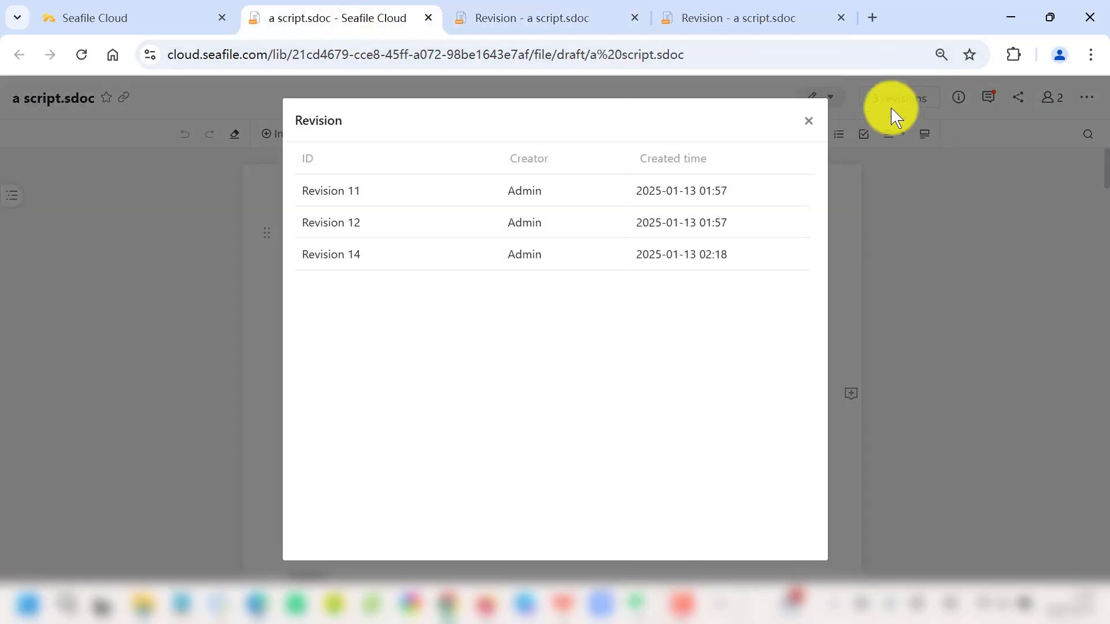
mouse_move(374, 196)
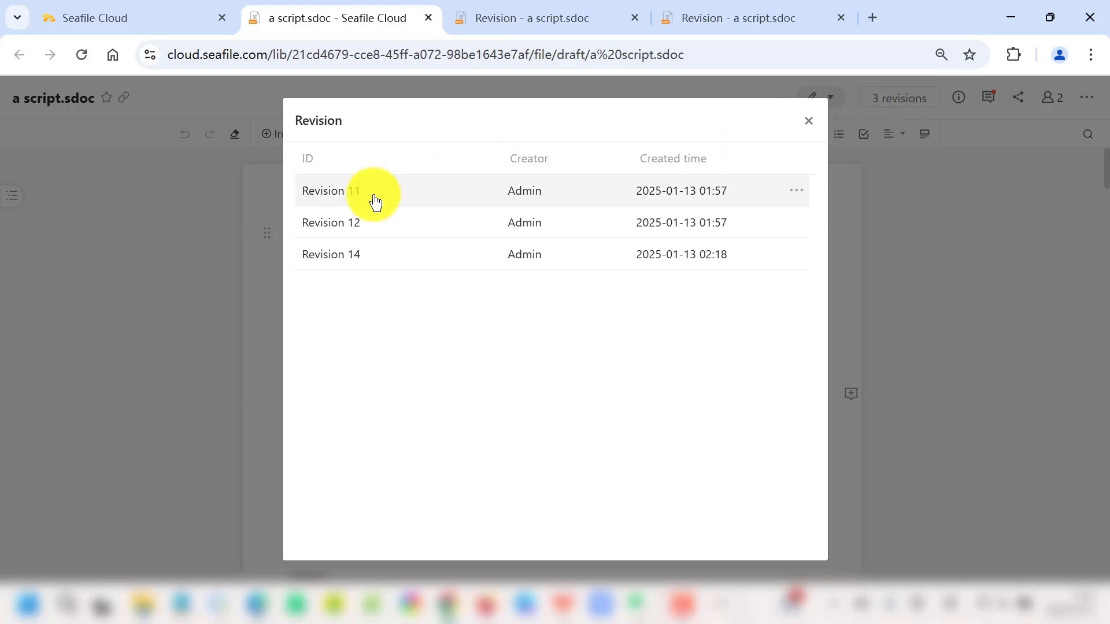
mouse_move(716, 264)
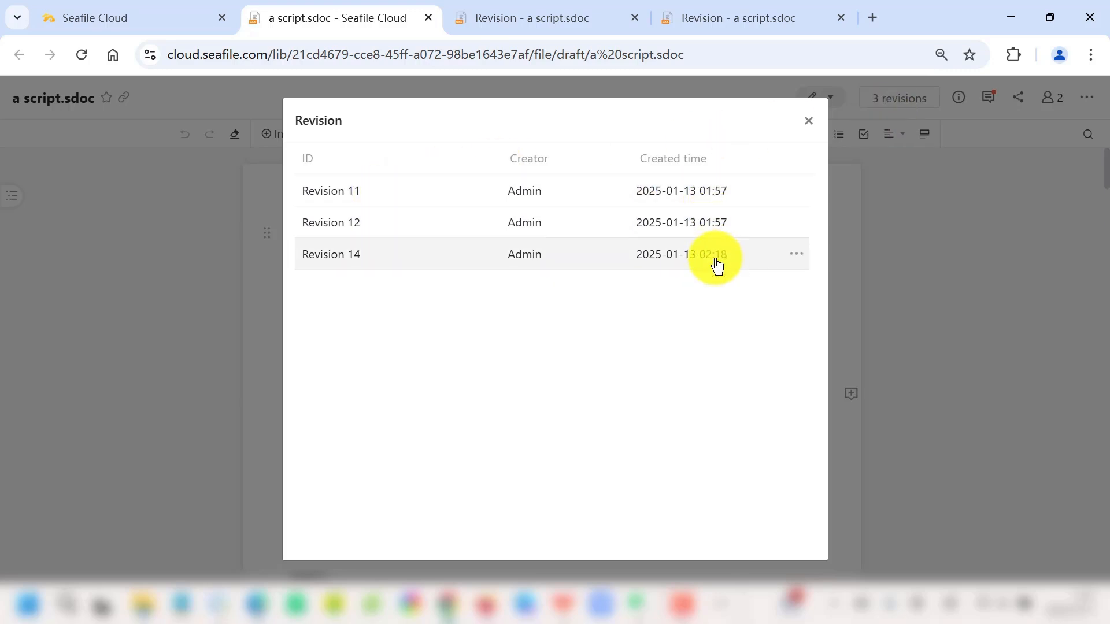
Step: Review Revision 14's changes, publish it into the main script and reload the replaced content
left_click(329, 254)
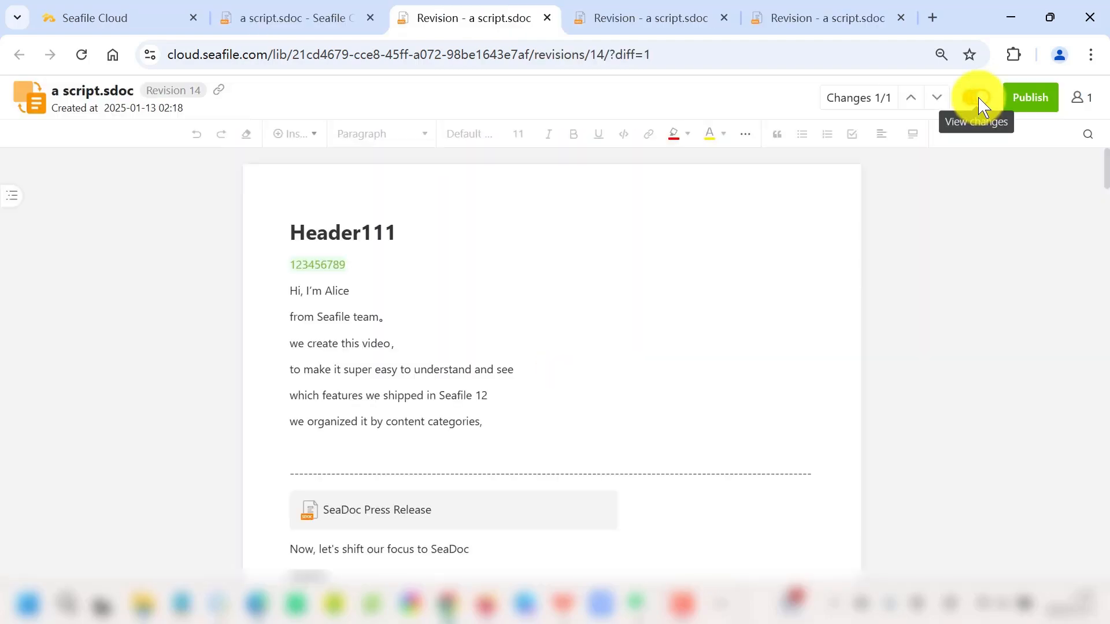
left_click(976, 97)
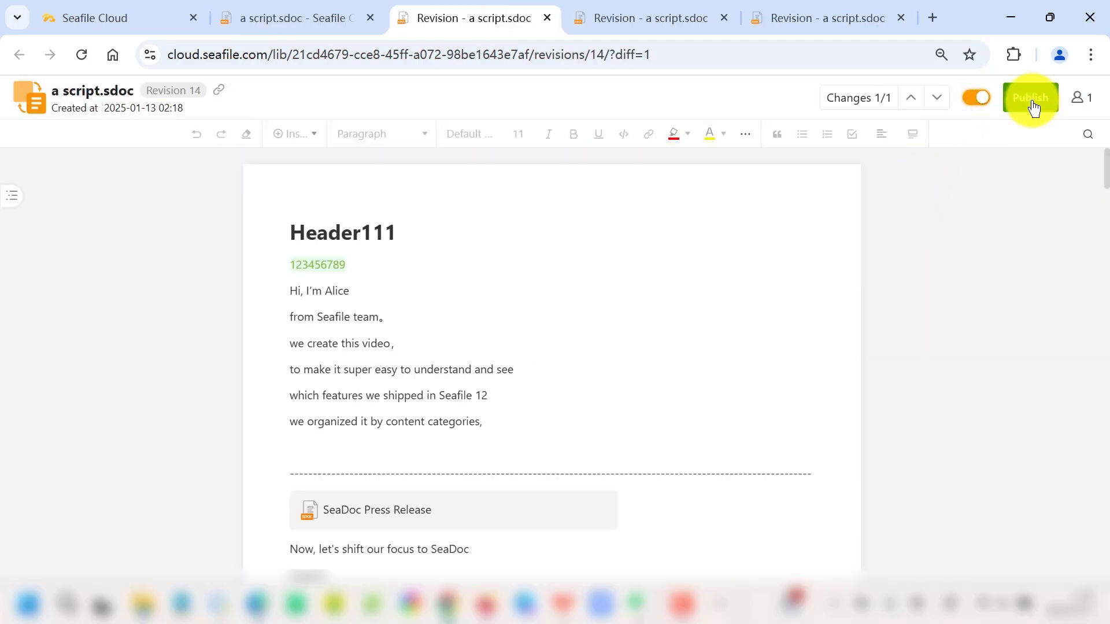
left_click(1031, 97)
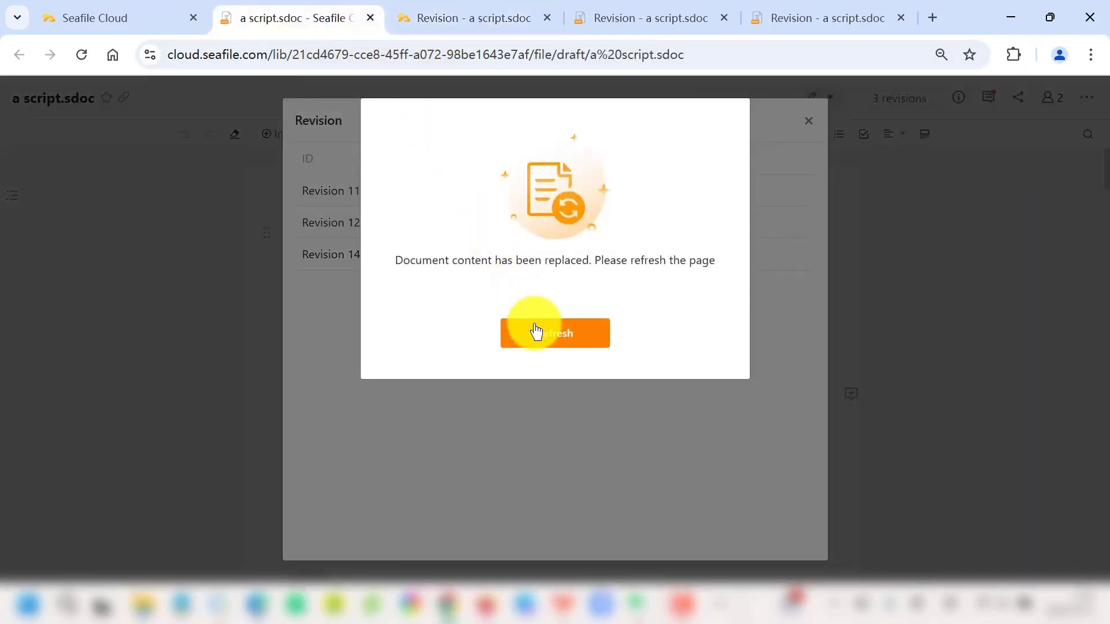
left_click(554, 333)
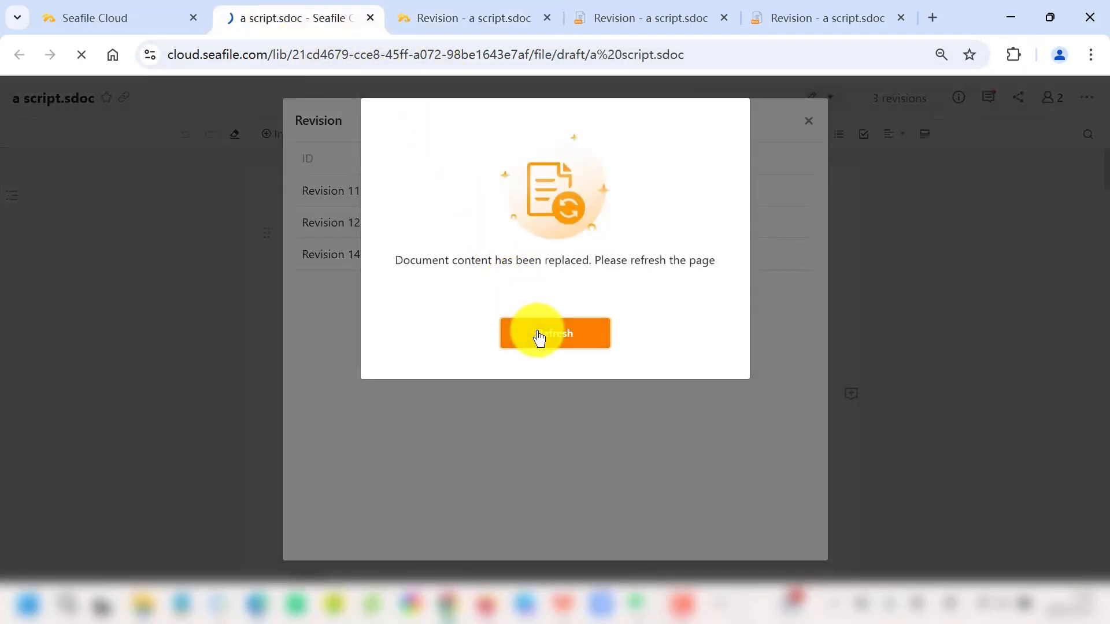
left_click(553, 333)
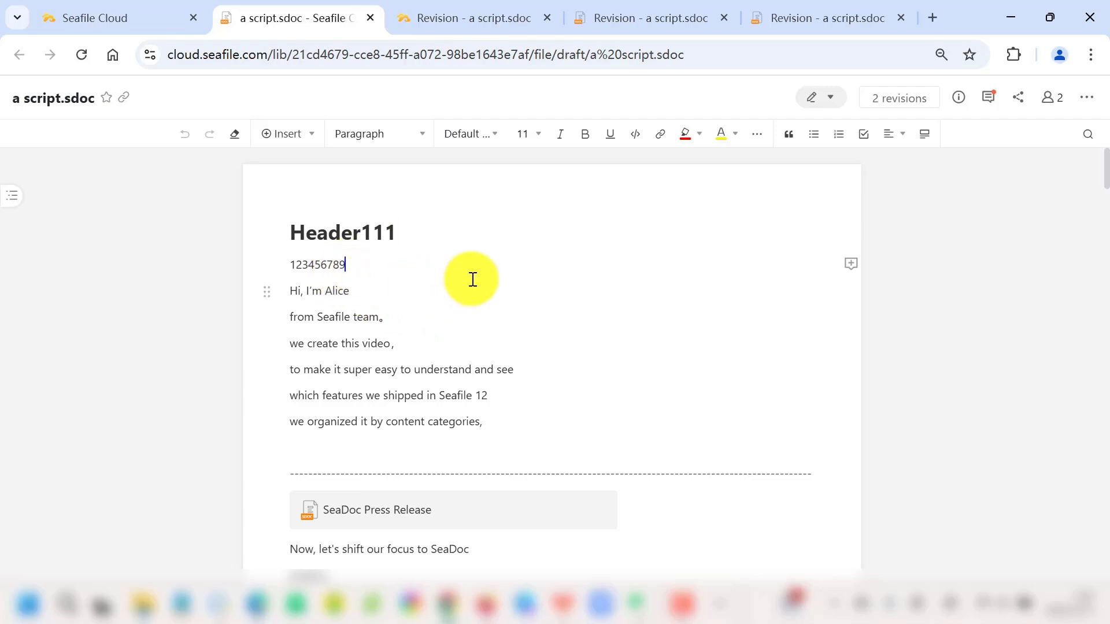
mouse_move(490, 280)
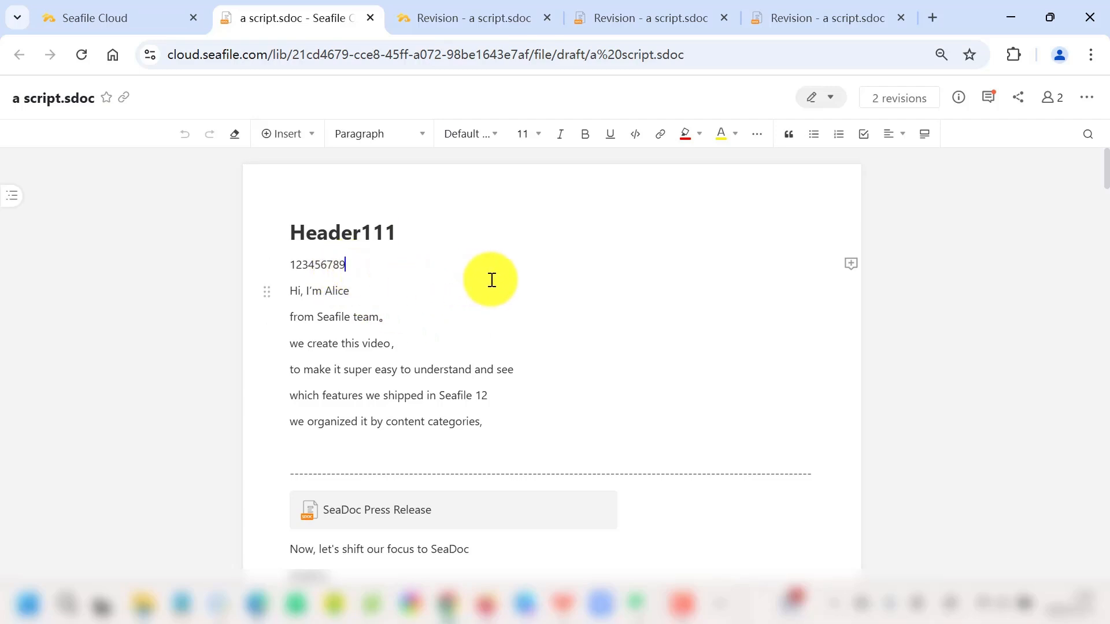
mouse_move(1076, 105)
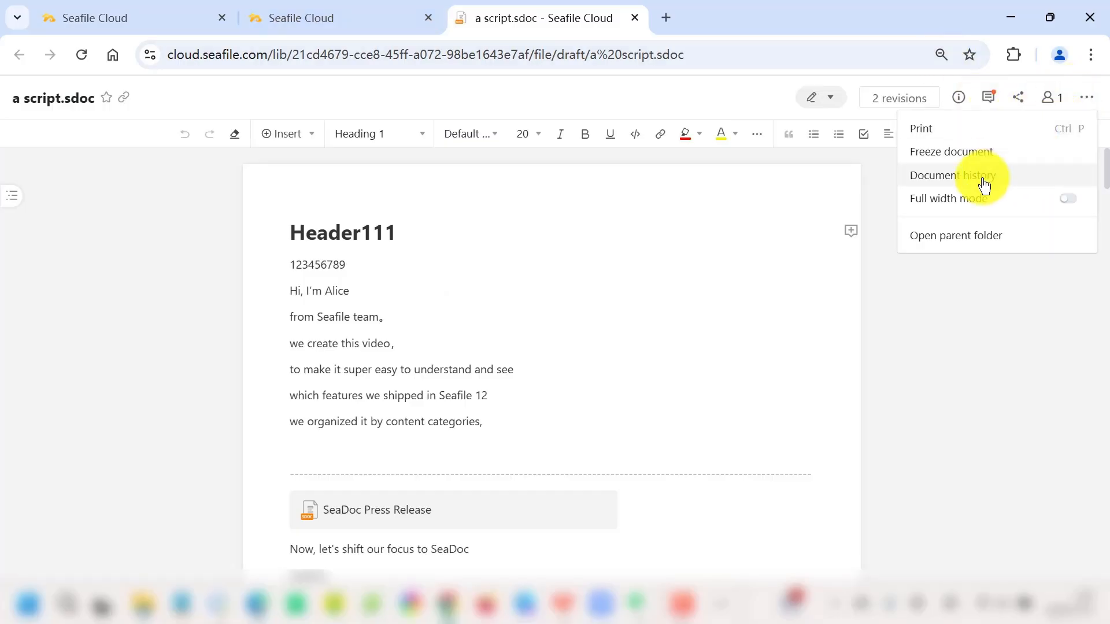
left_click(954, 175)
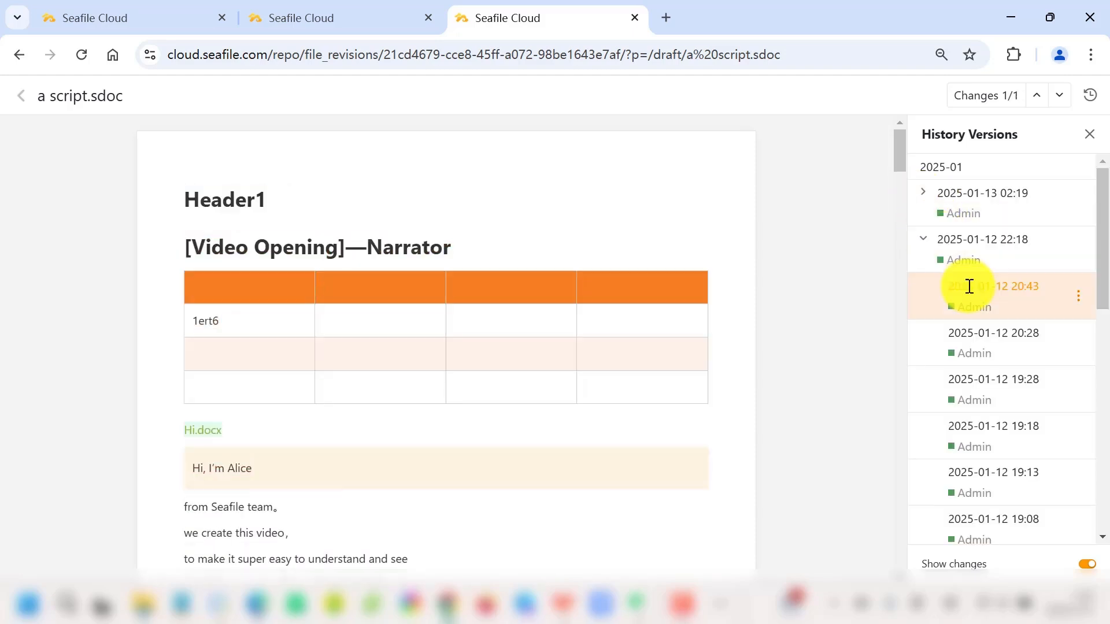
left_click(1078, 342)
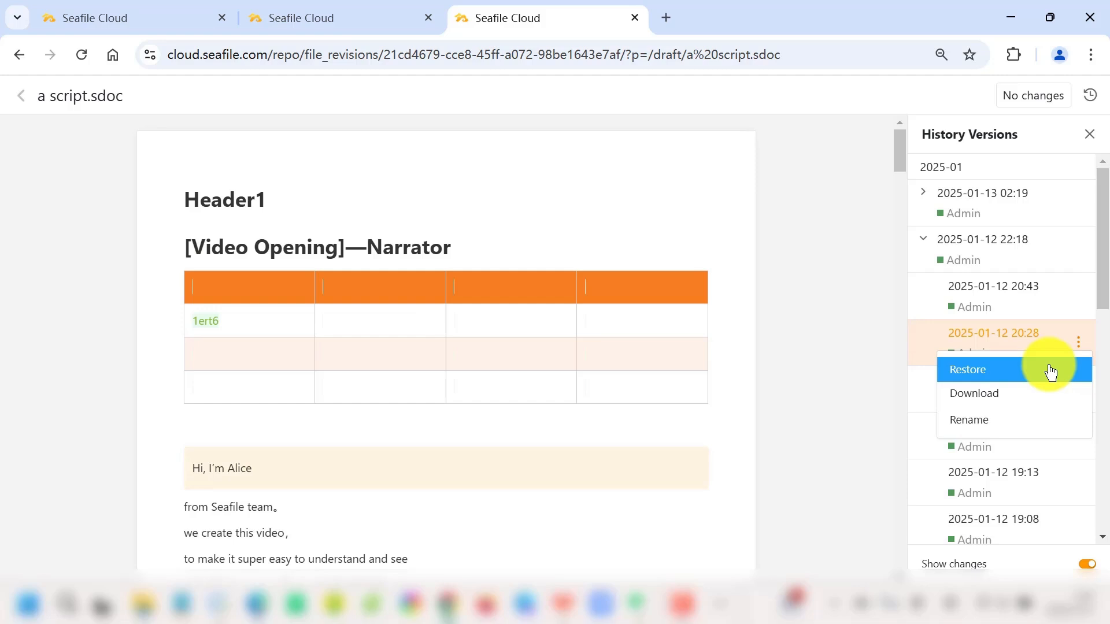
left_click(969, 370)
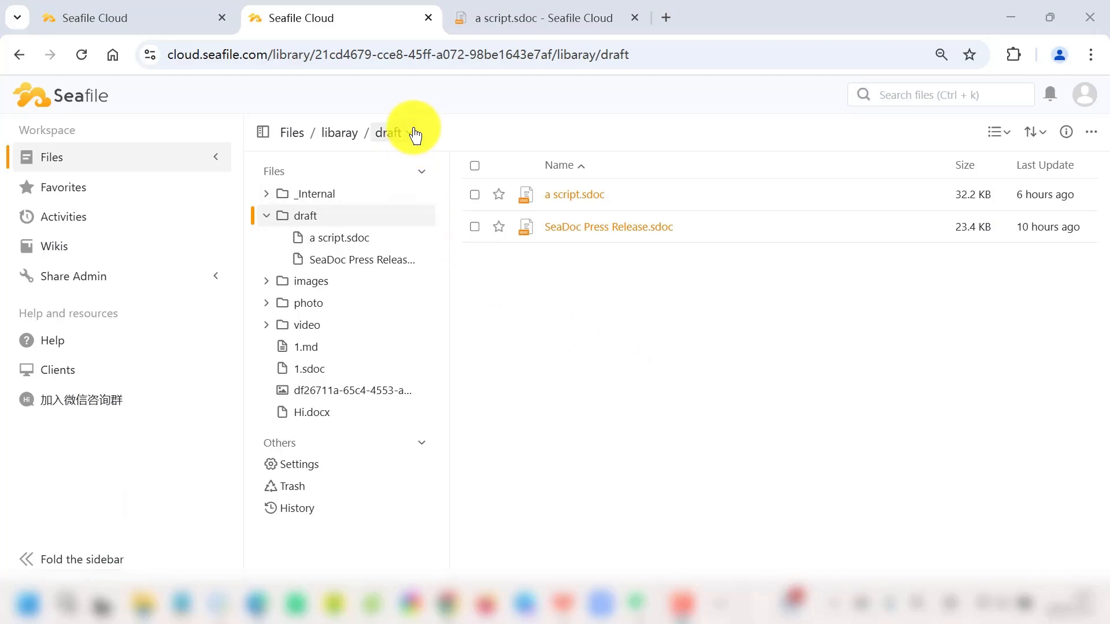
Step: Show the draft folder's options for new folders, files and SeaDoc/Office documents
left_click(409, 131)
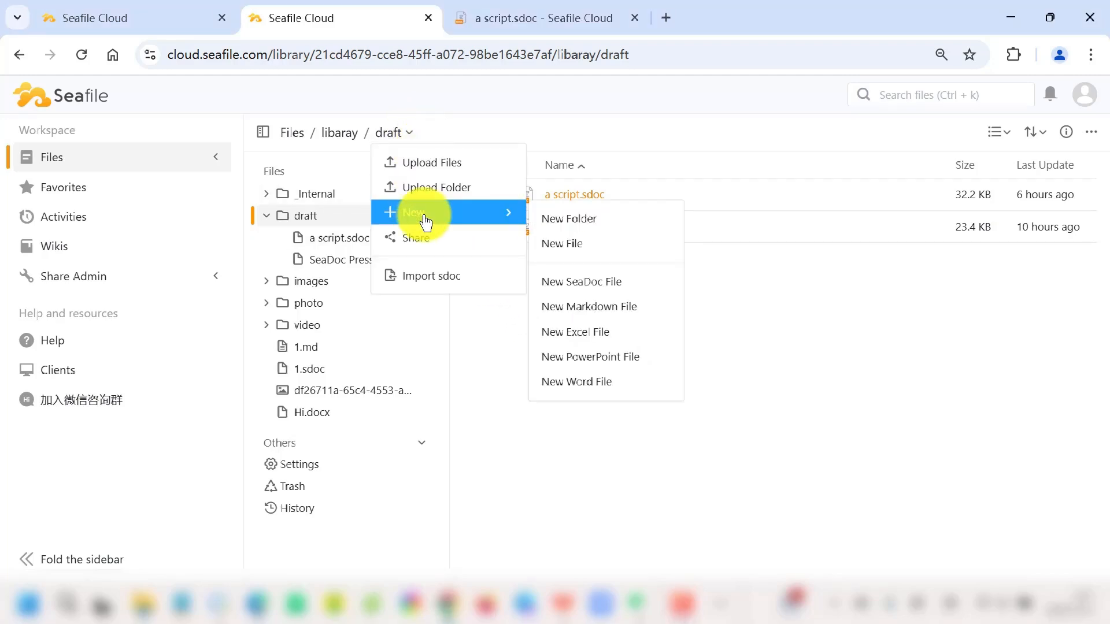
mouse_move(574, 281)
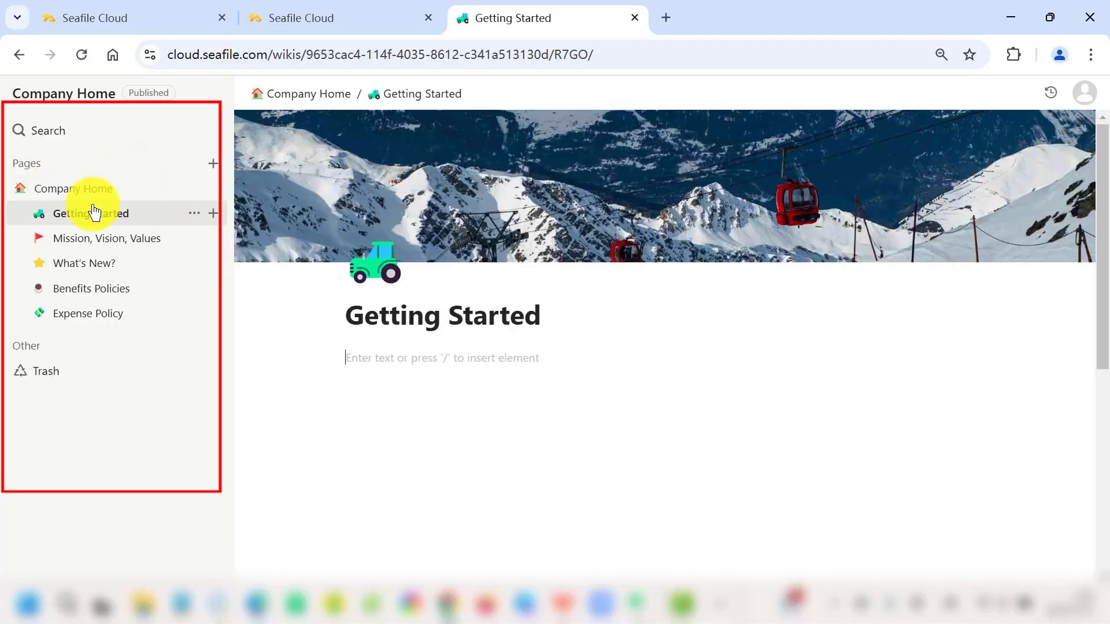
mouse_move(90, 213)
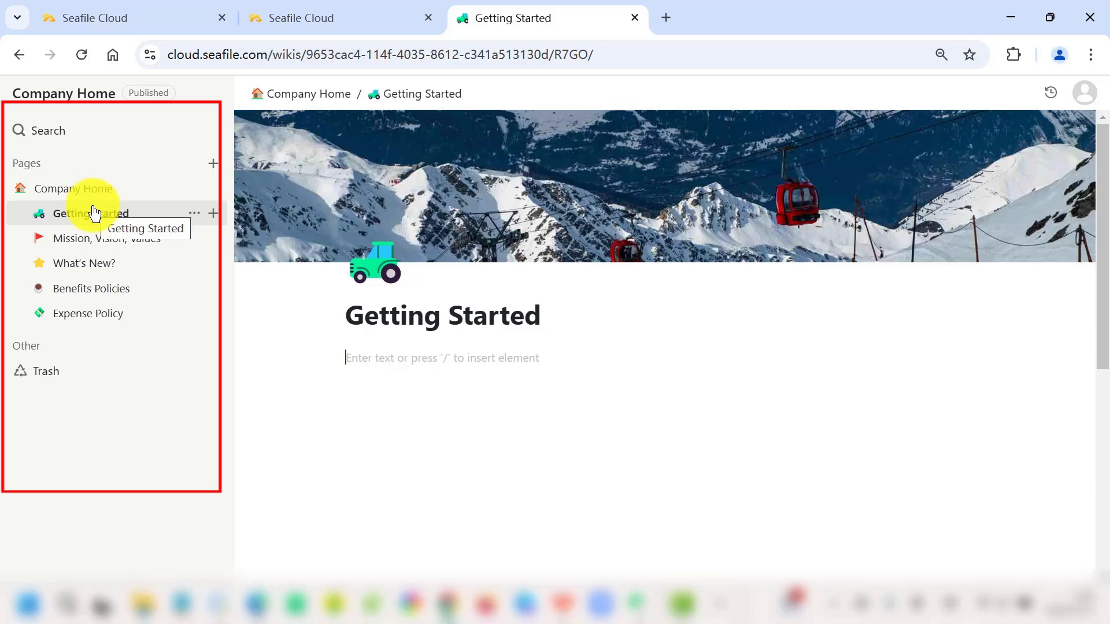
Step: Add a new Untitled wiki page, try page search and visit Mission, Vision, Values
left_click(213, 163)
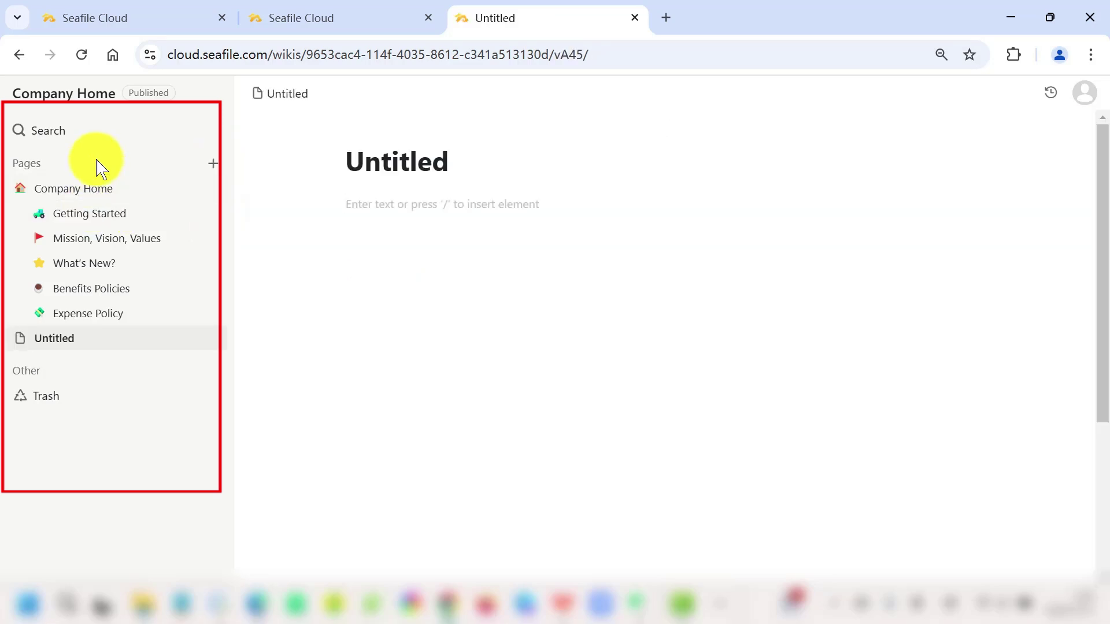
left_click(48, 130)
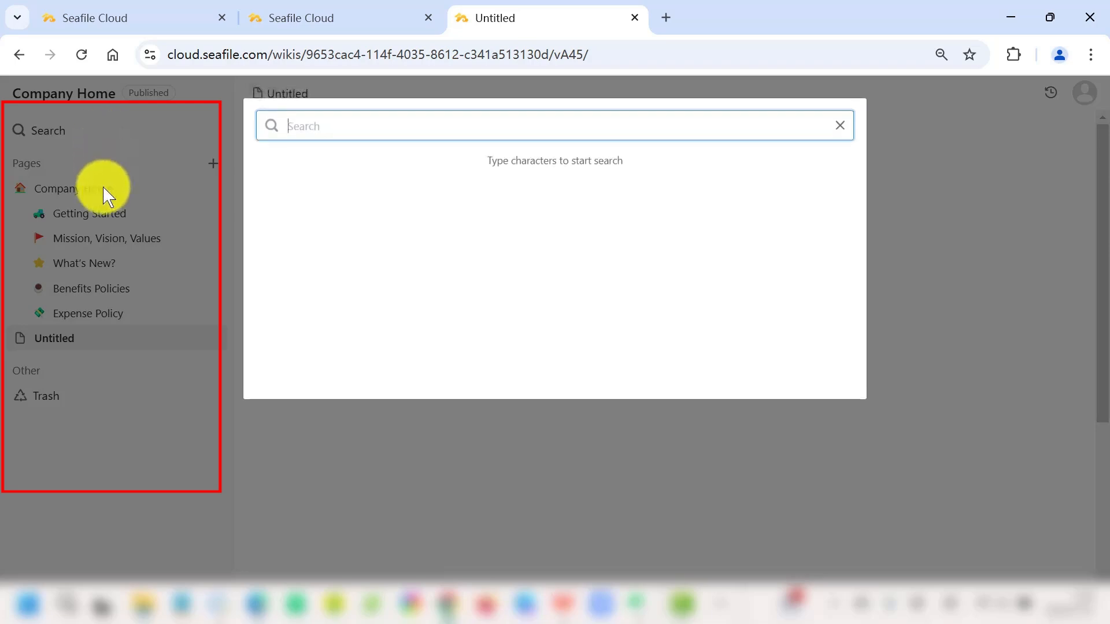
mouse_move(101, 227)
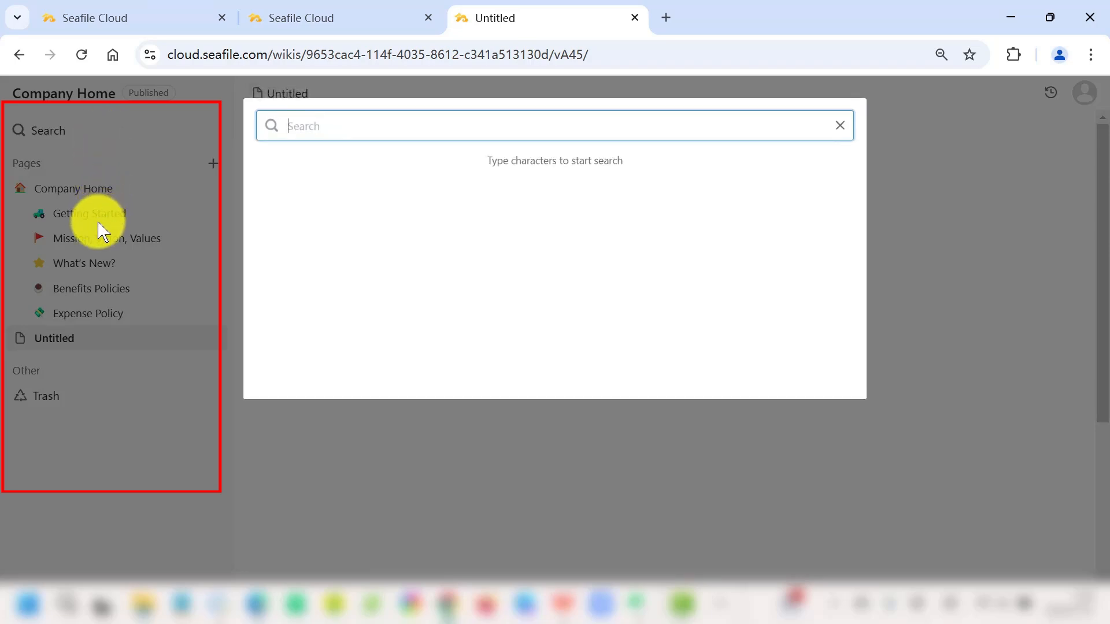
left_click(100, 238)
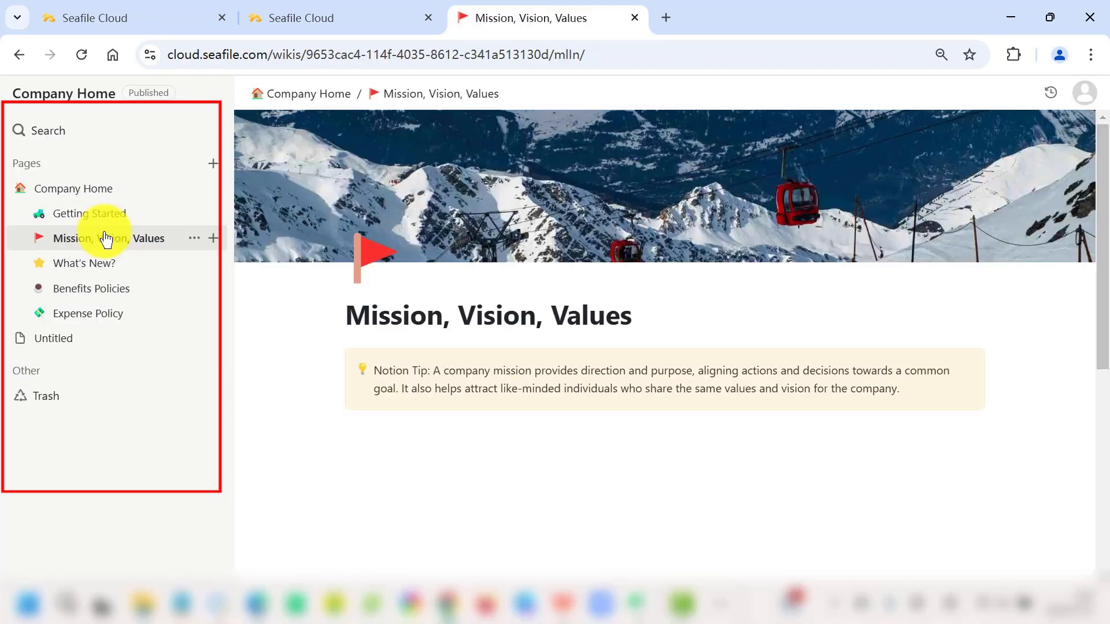
Step: Add a sub-page named 1 under an existing page
left_click(213, 238)
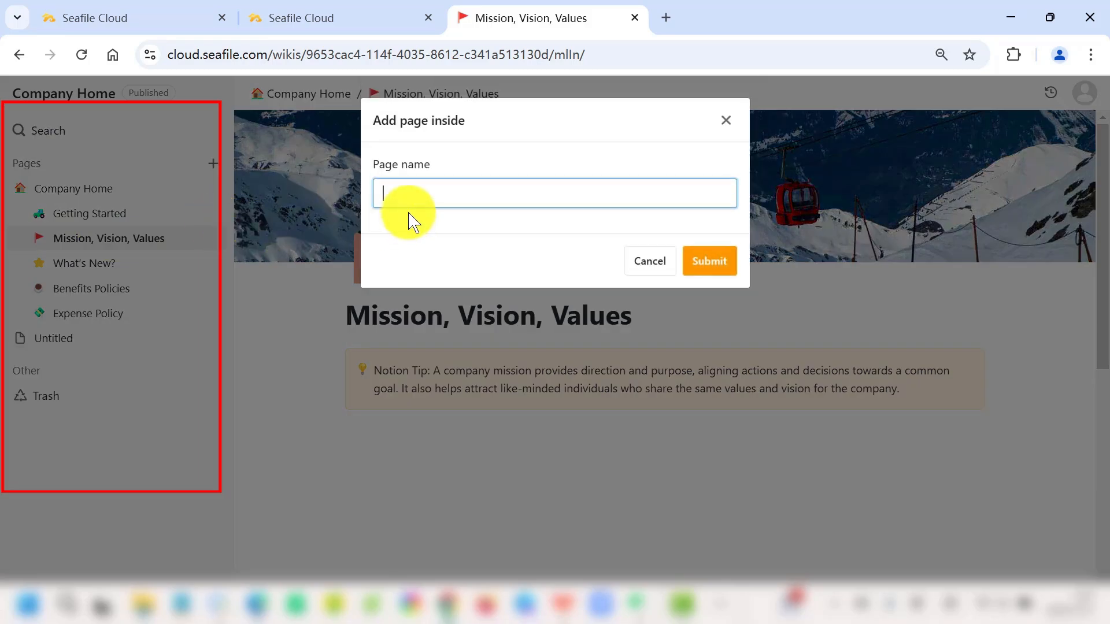
left_click(708, 260)
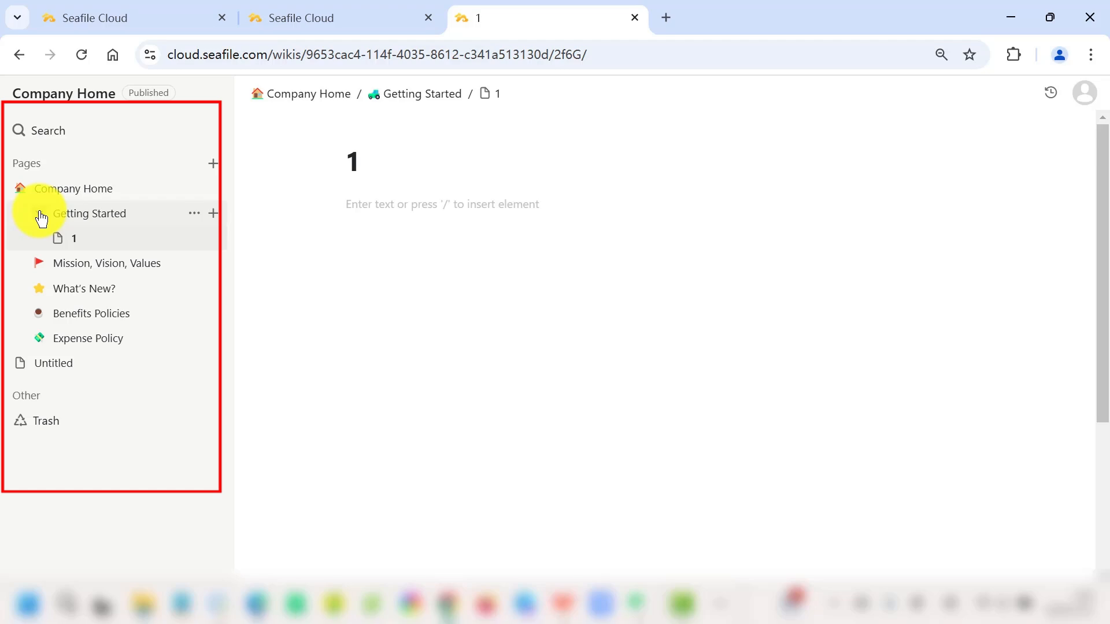
left_click(388, 204)
type("/")
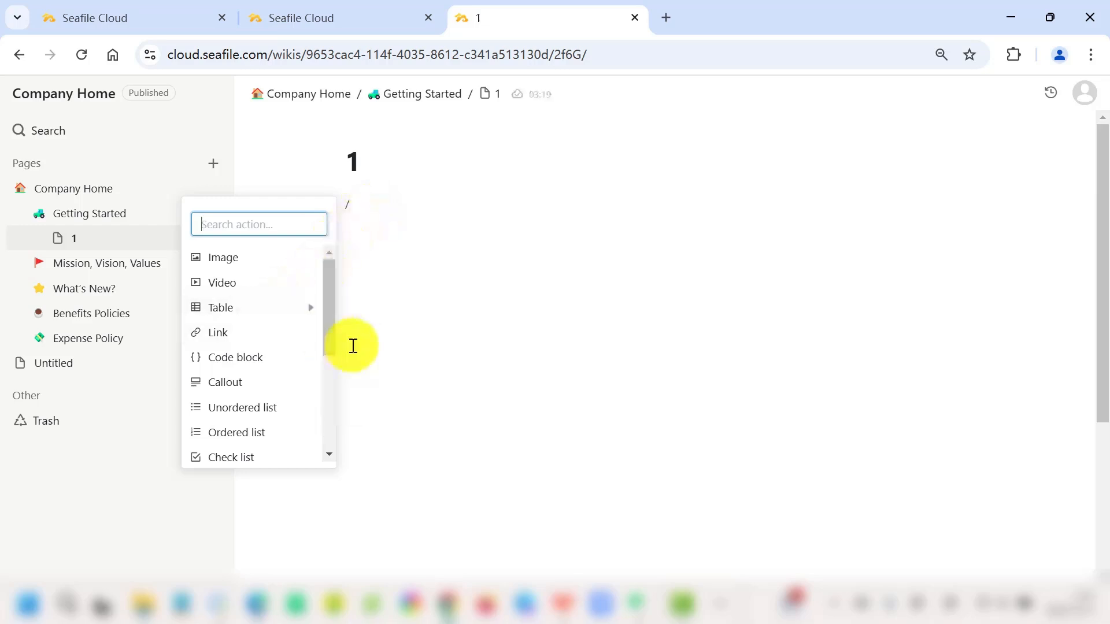
Step: Give page 1 a laughing-face icon and a snowy cabin cover image
left_click(220, 308)
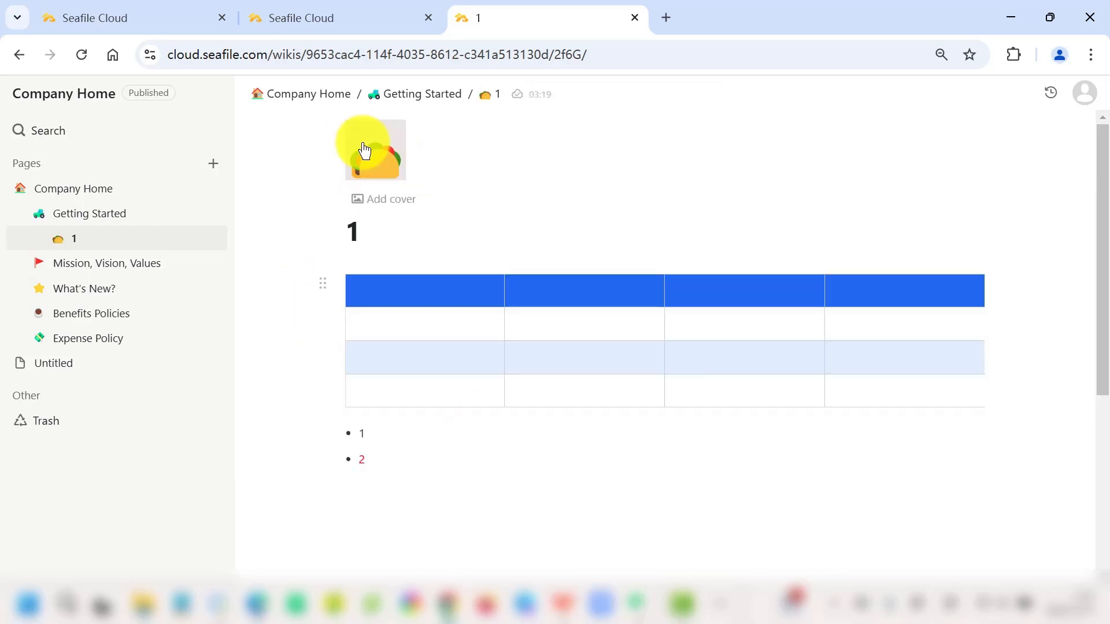
left_click(375, 152)
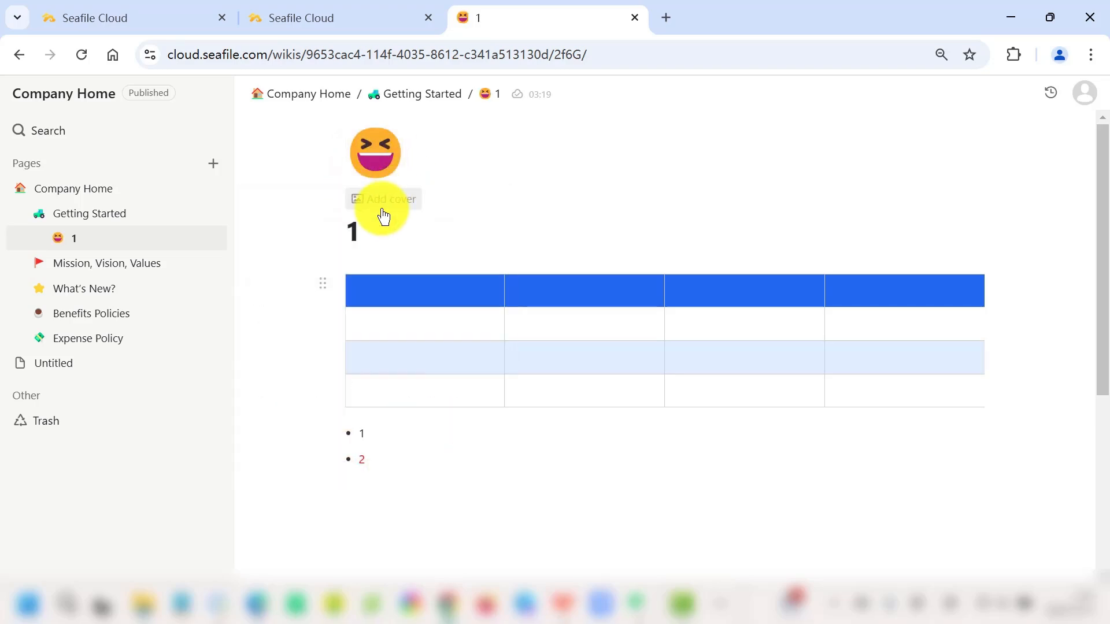
left_click(384, 199)
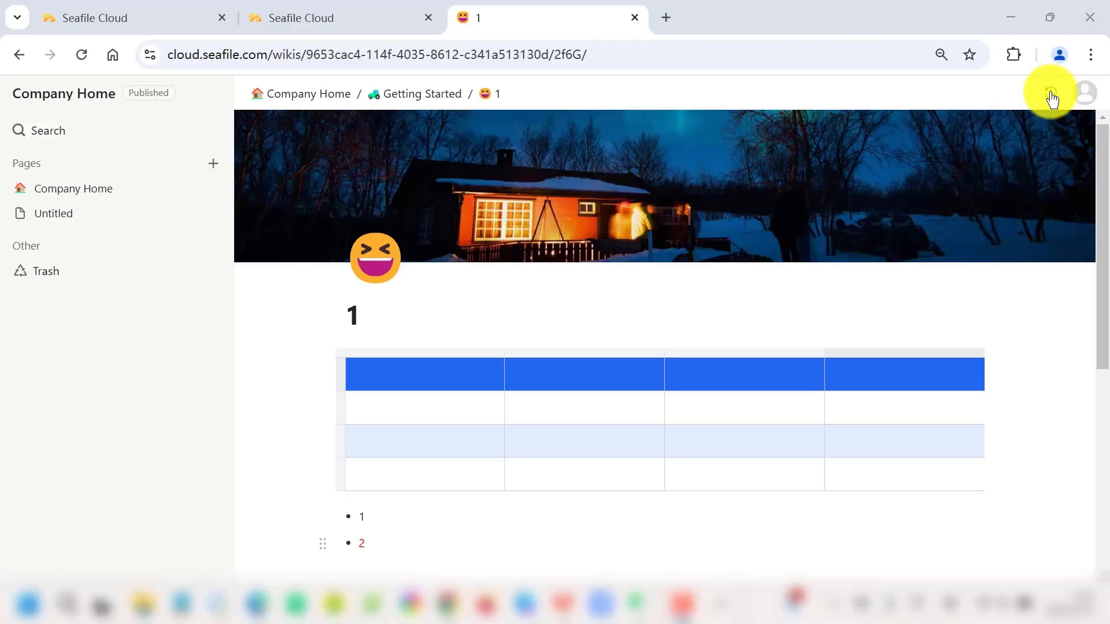
mouse_move(59, 275)
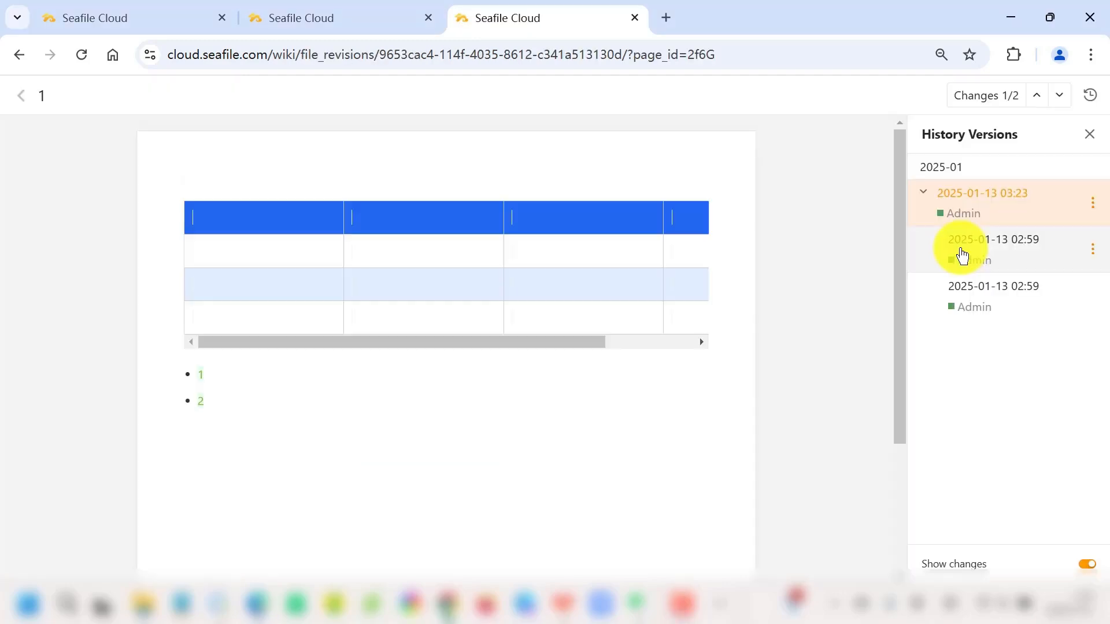
Step: Restore page 1 to its older 02:59 version from page history
left_click(1092, 295)
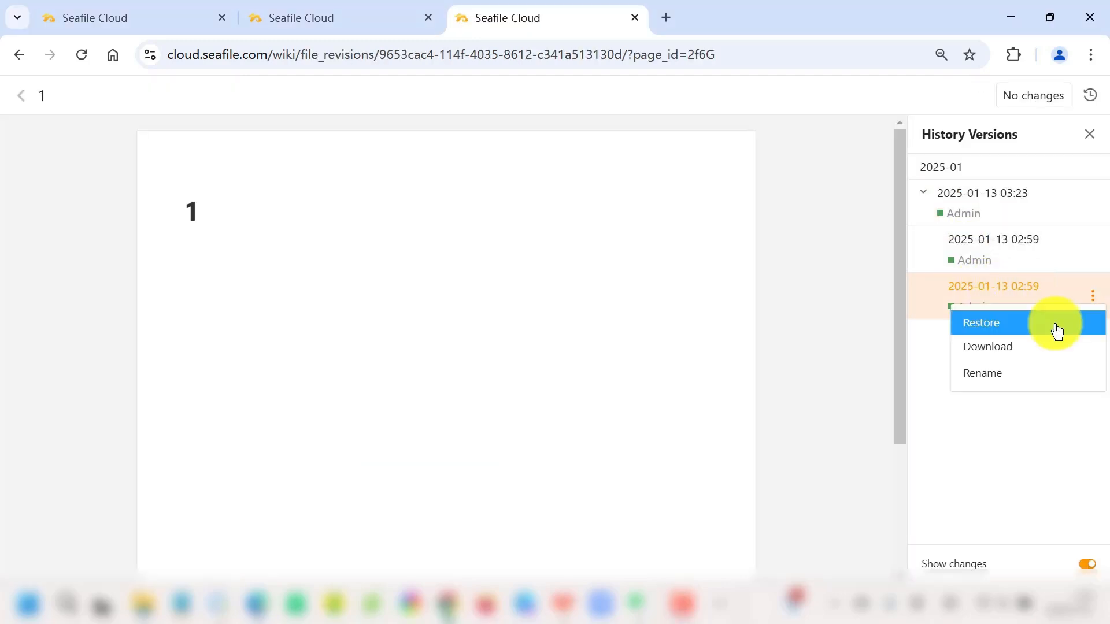
left_click(982, 323)
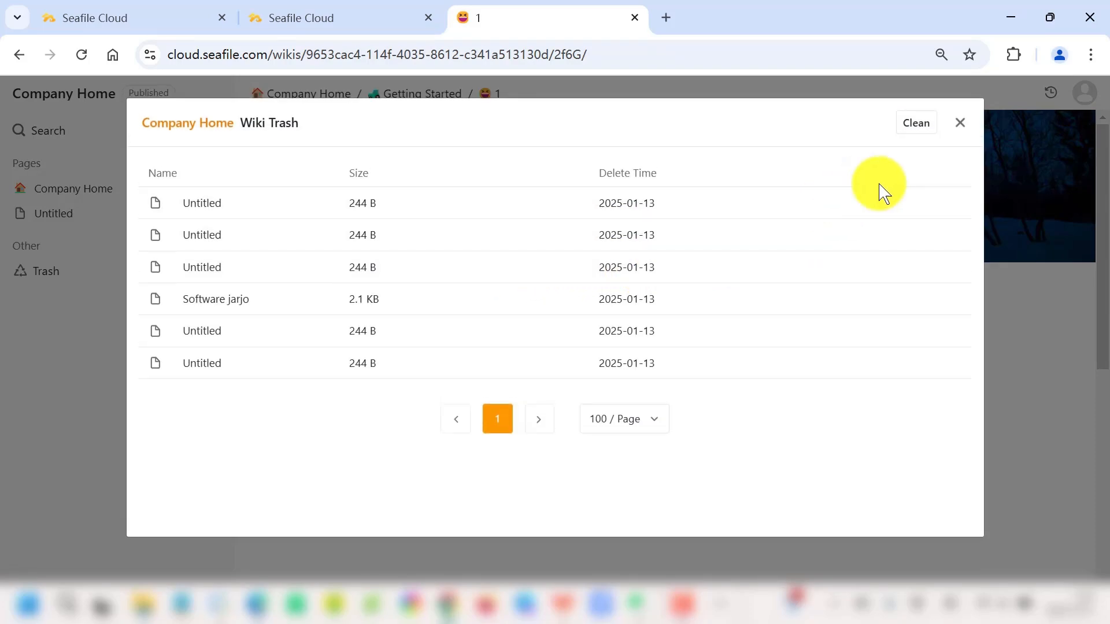
mouse_move(917, 206)
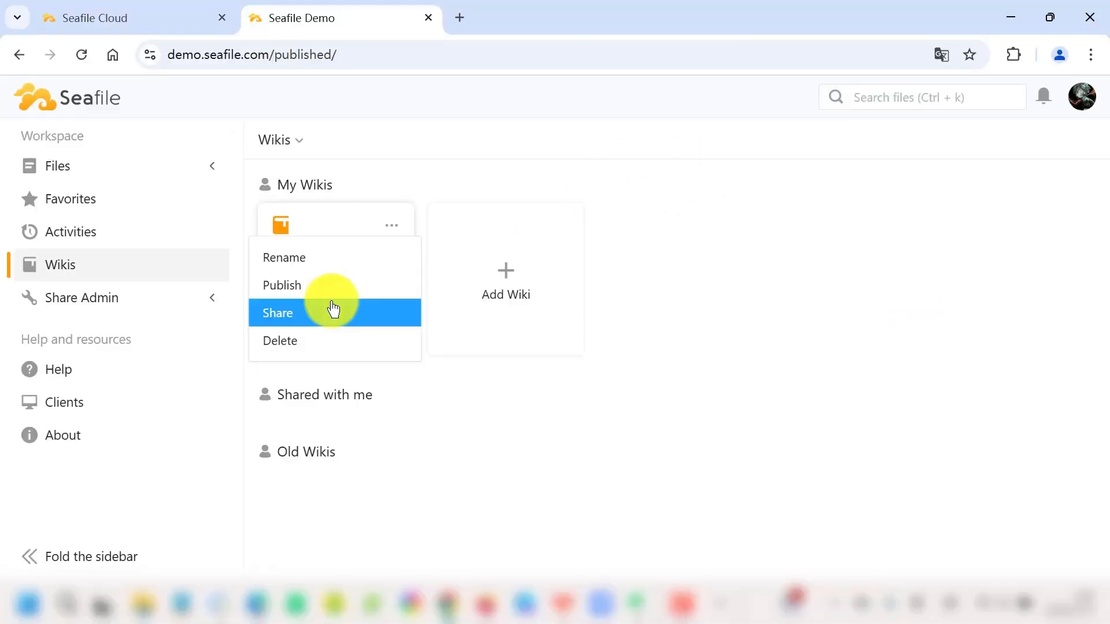
mouse_move(337, 294)
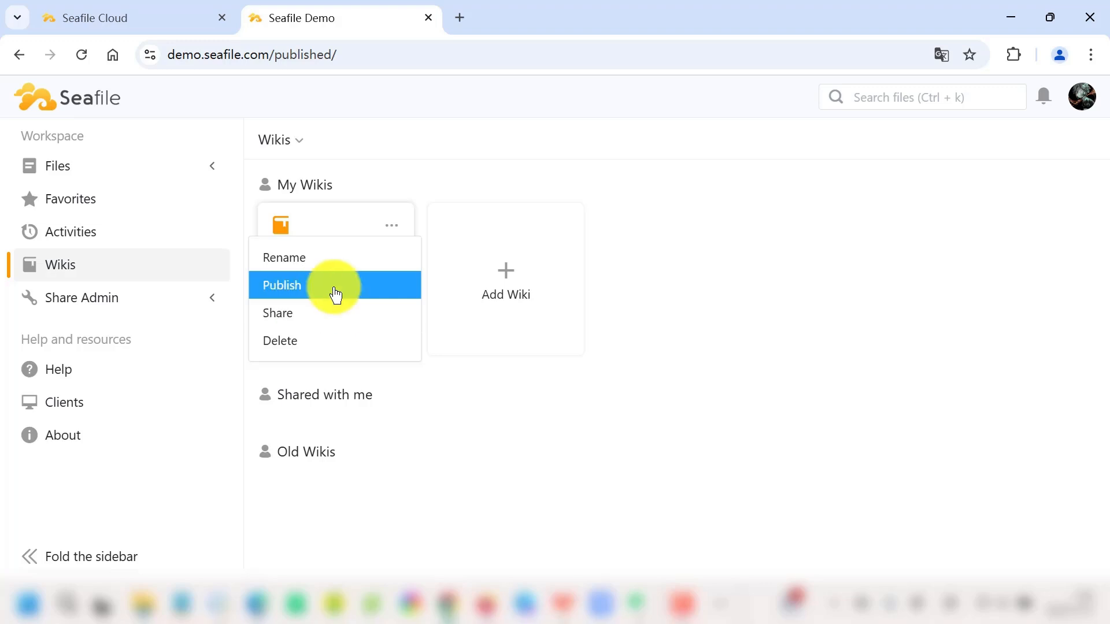
left_click(276, 313)
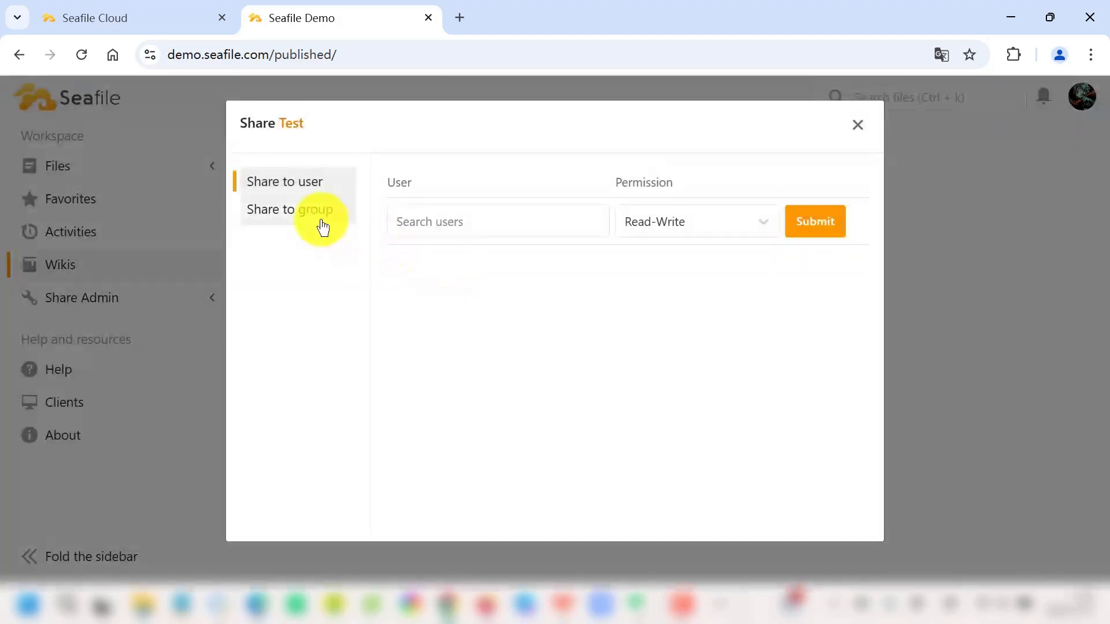
left_click(696, 221)
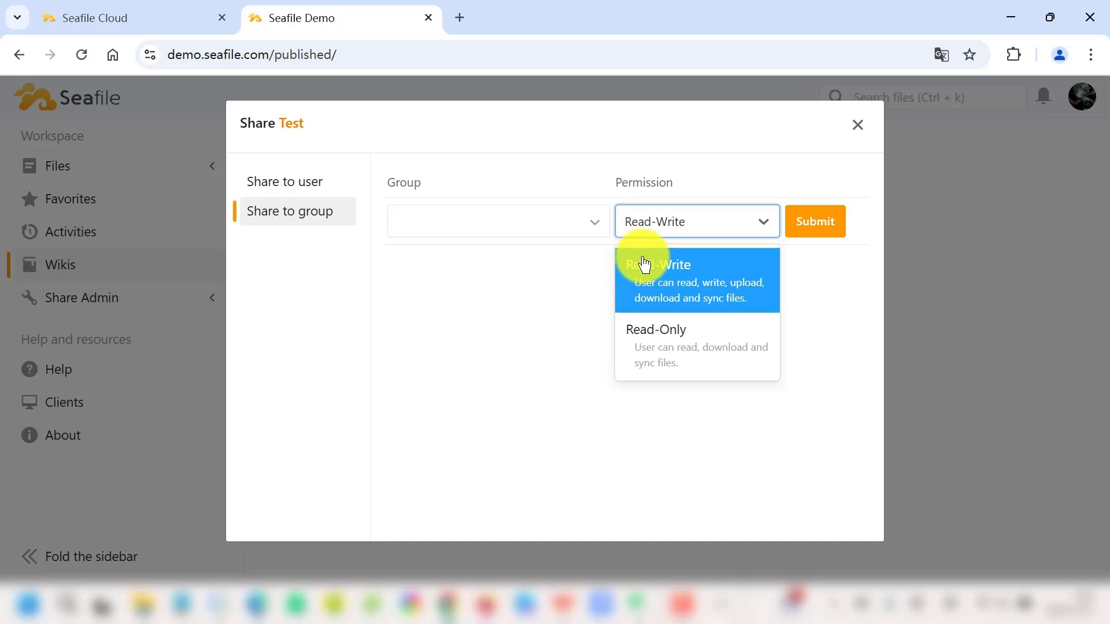
left_click(857, 125)
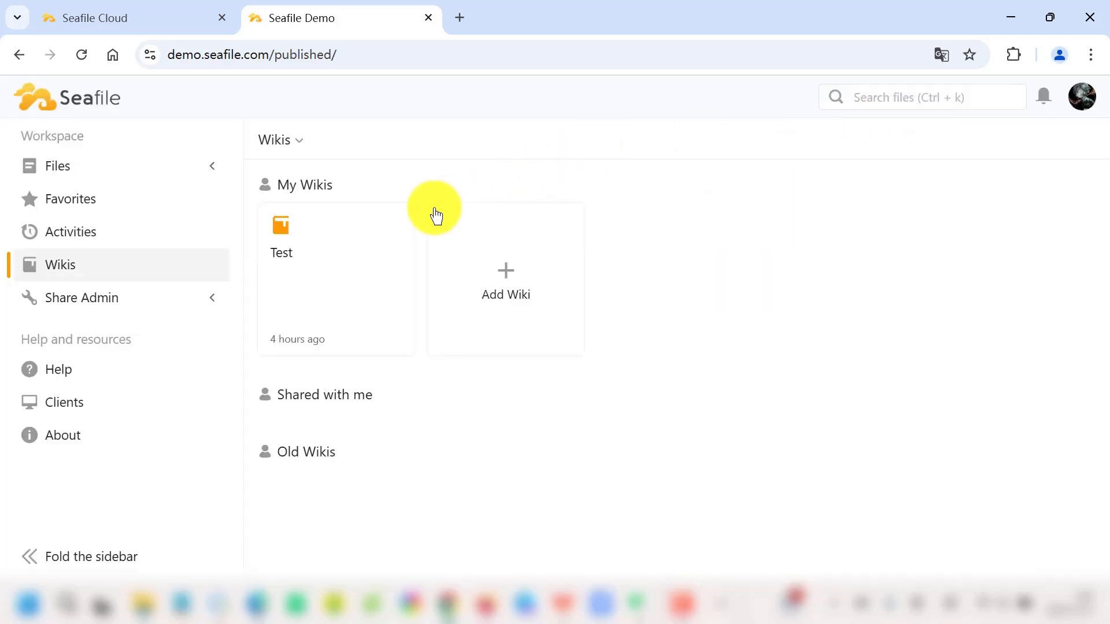
left_click(391, 225)
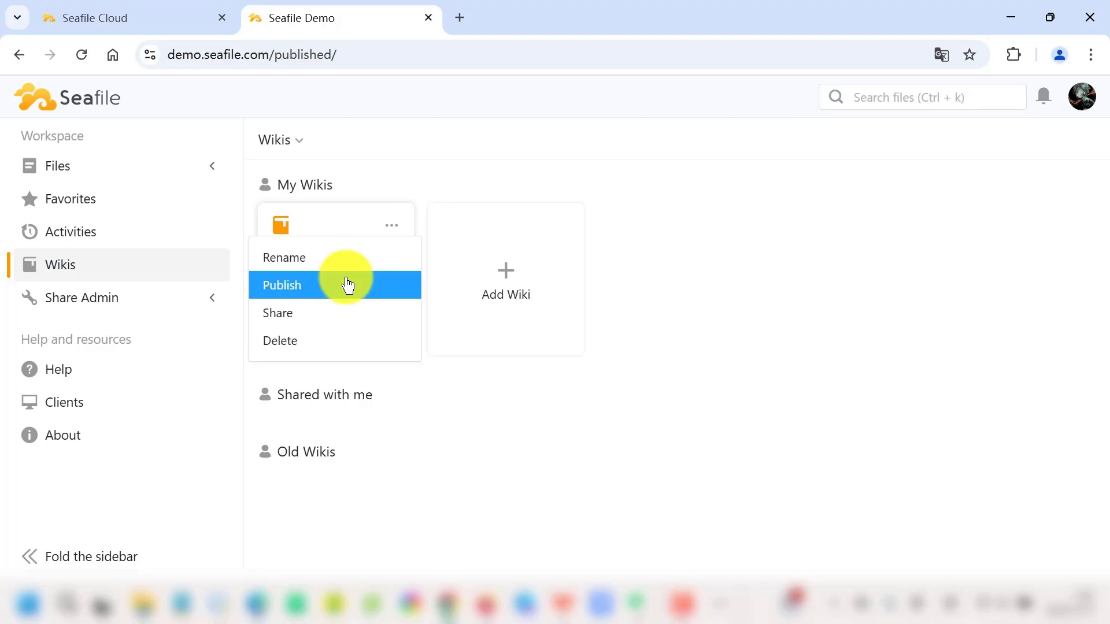
Step: Publish the Test wiki under an adjusted custom URL so its card shows a Published label
left_click(282, 286)
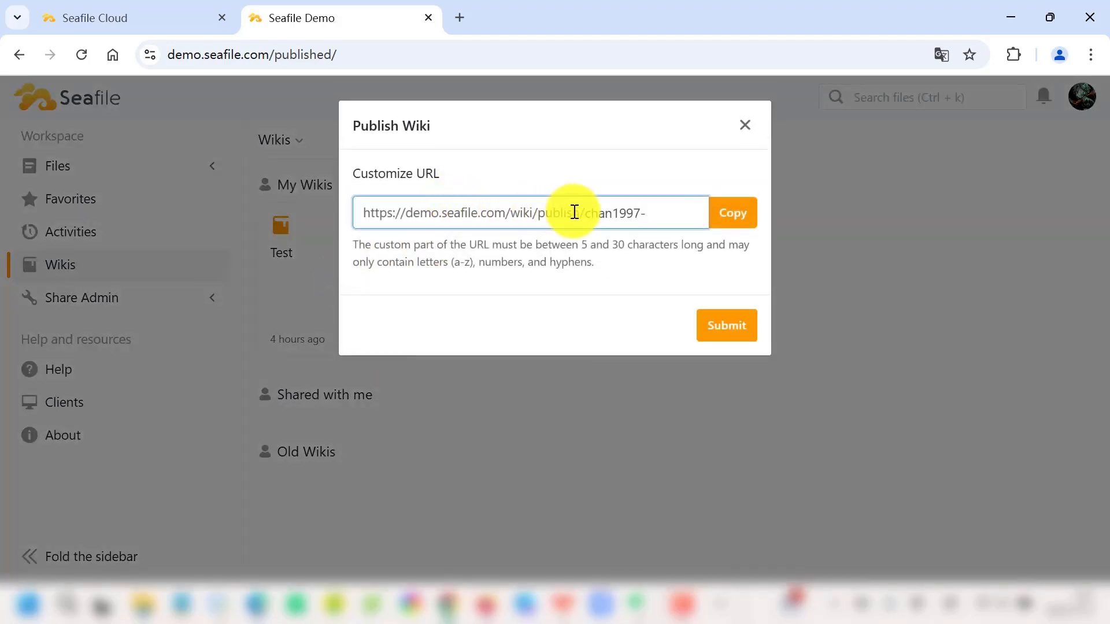
left_click(744, 124)
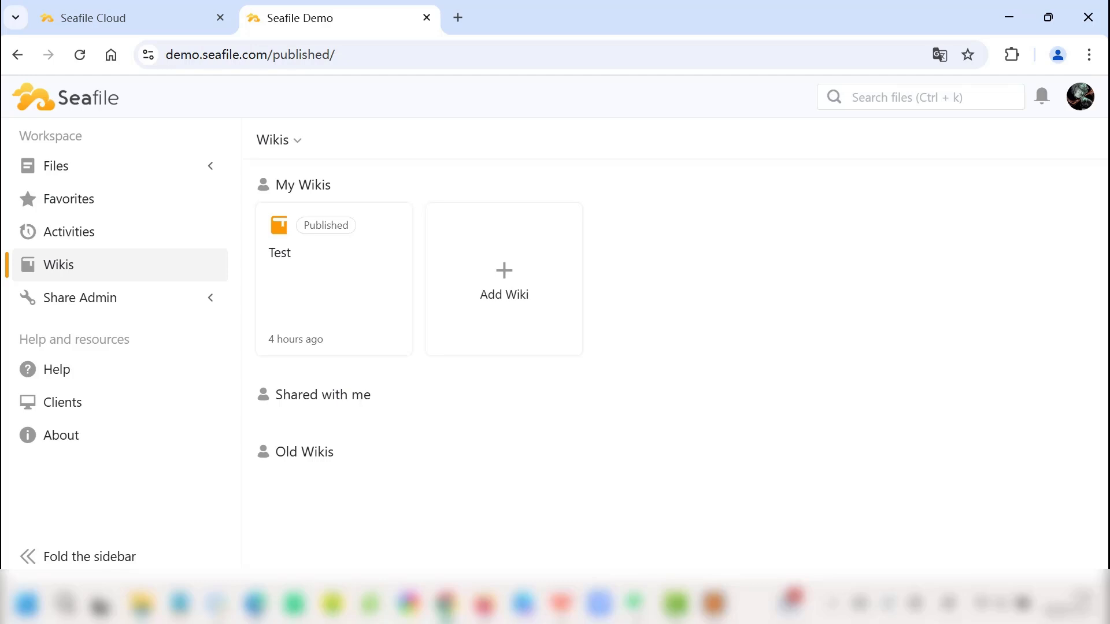
mouse_move(433, 305)
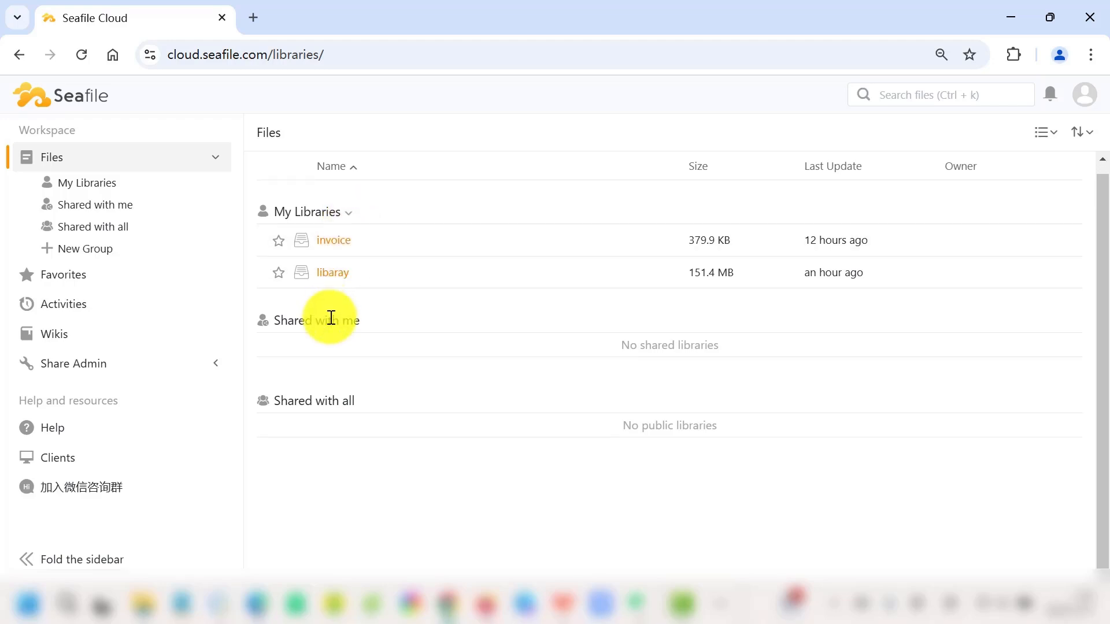
mouse_move(327, 408)
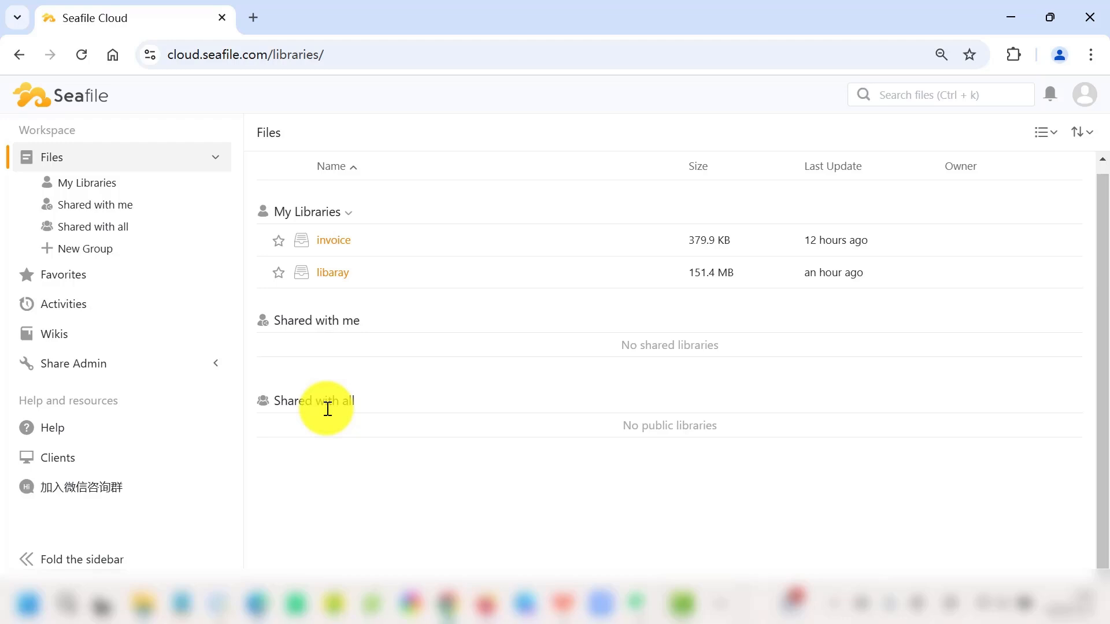
mouse_move(53, 560)
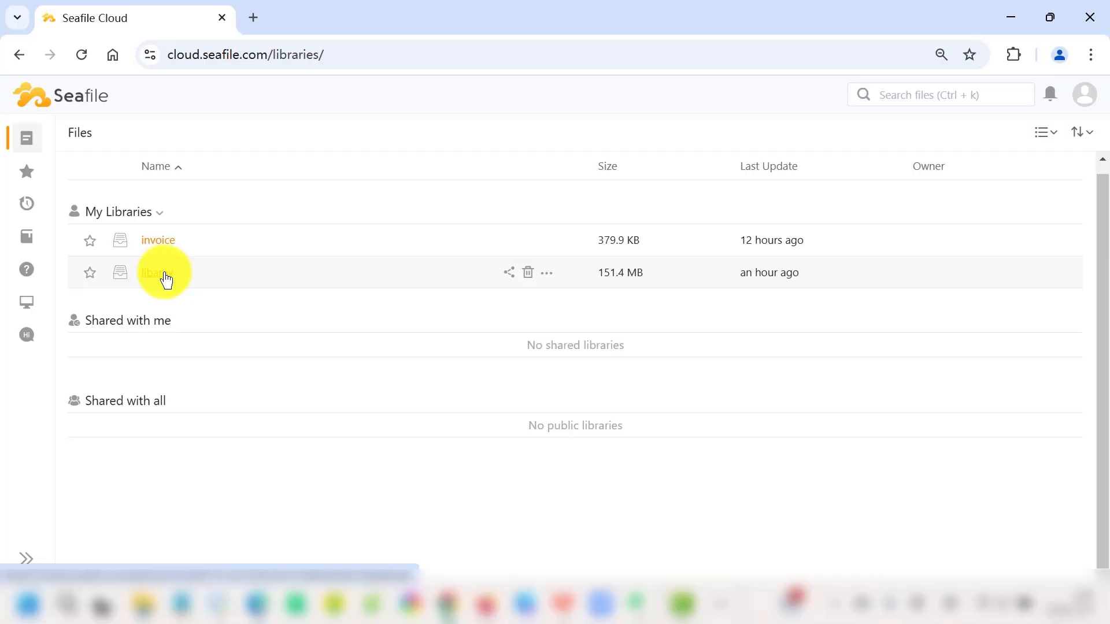
Step: Enter the libaray library, listing its draft, images, photo and video folders and files
left_click(150, 273)
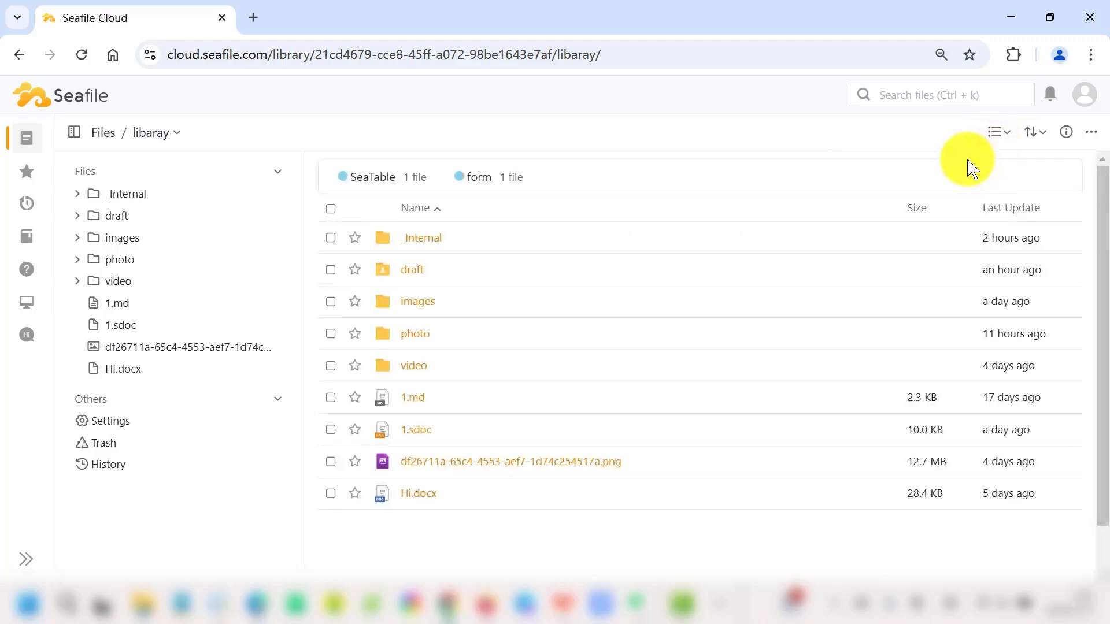
mouse_move(1025, 251)
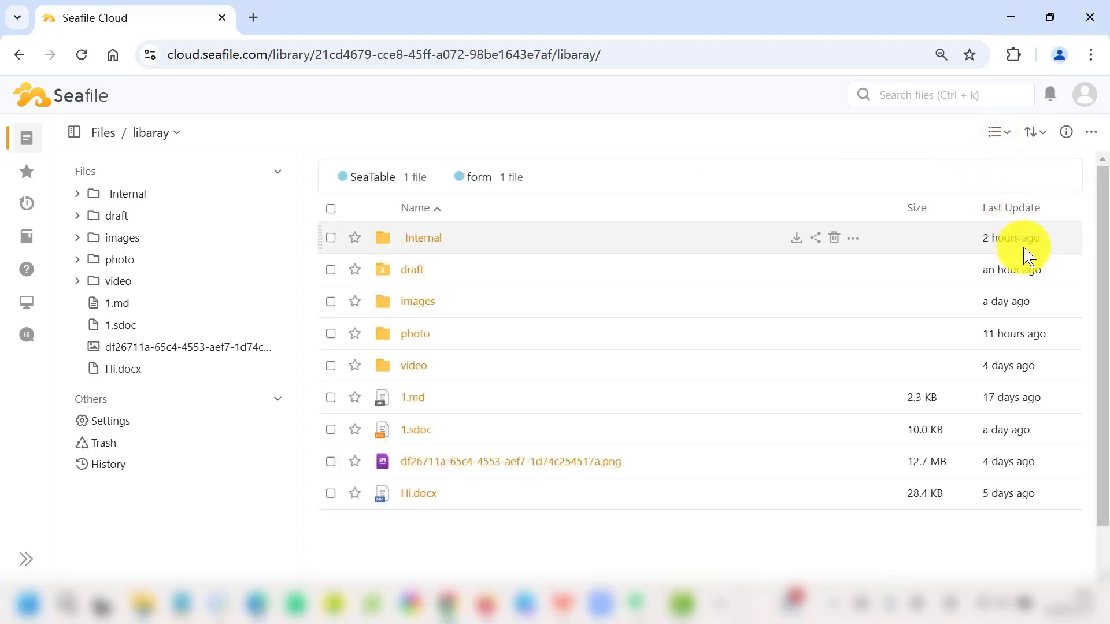
mouse_move(1034, 297)
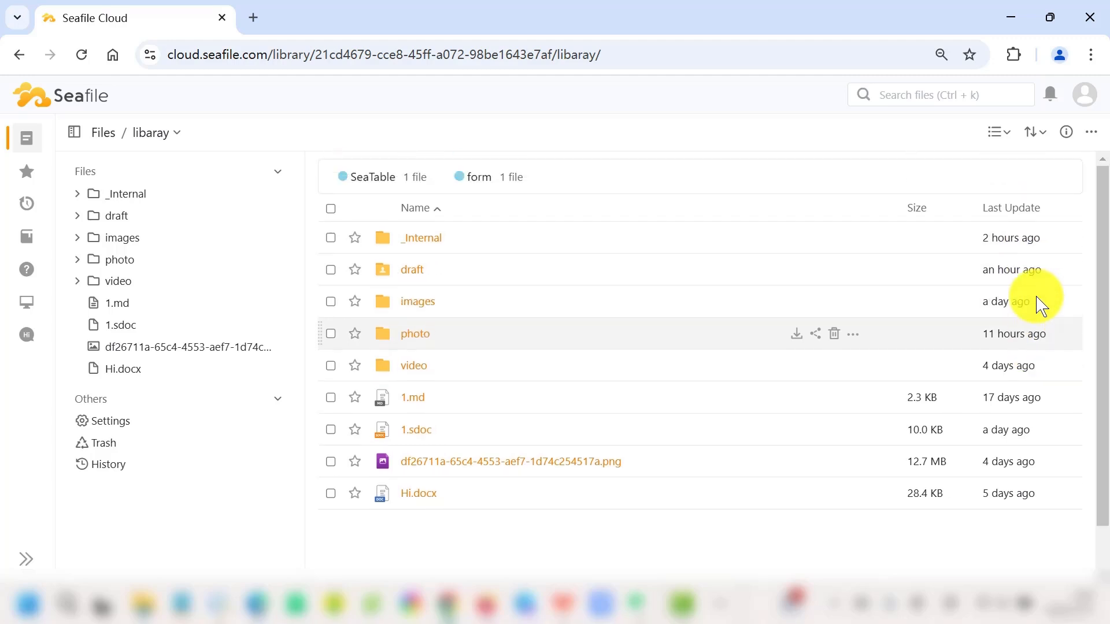
mouse_move(417, 300)
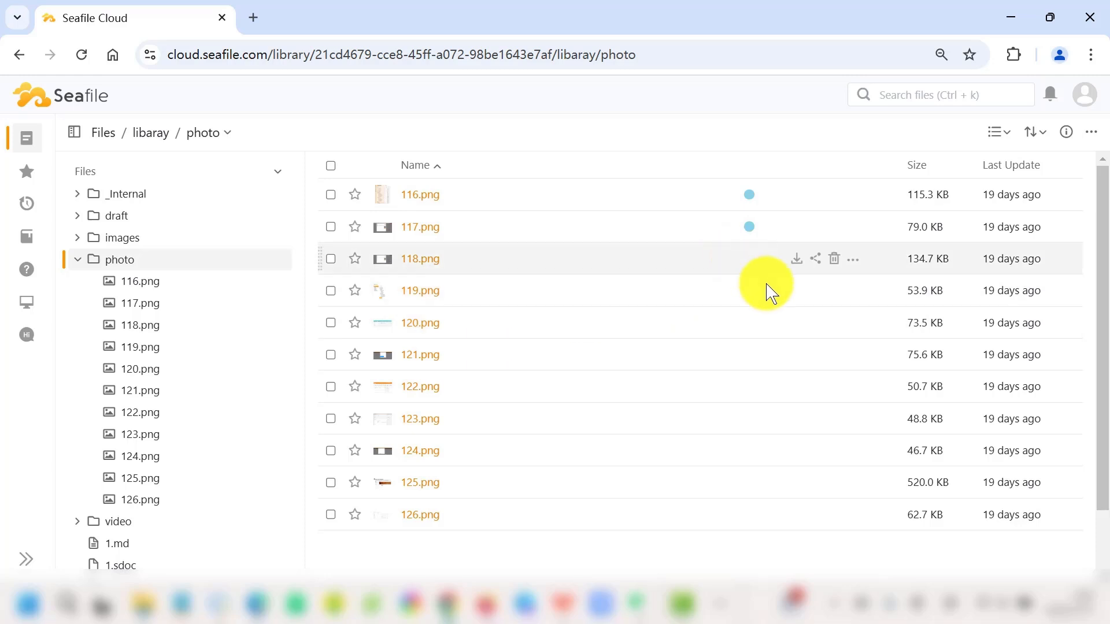
Step: Switch the photo folder from list to Grid view so its PNG images show as thumbnails
left_click(994, 131)
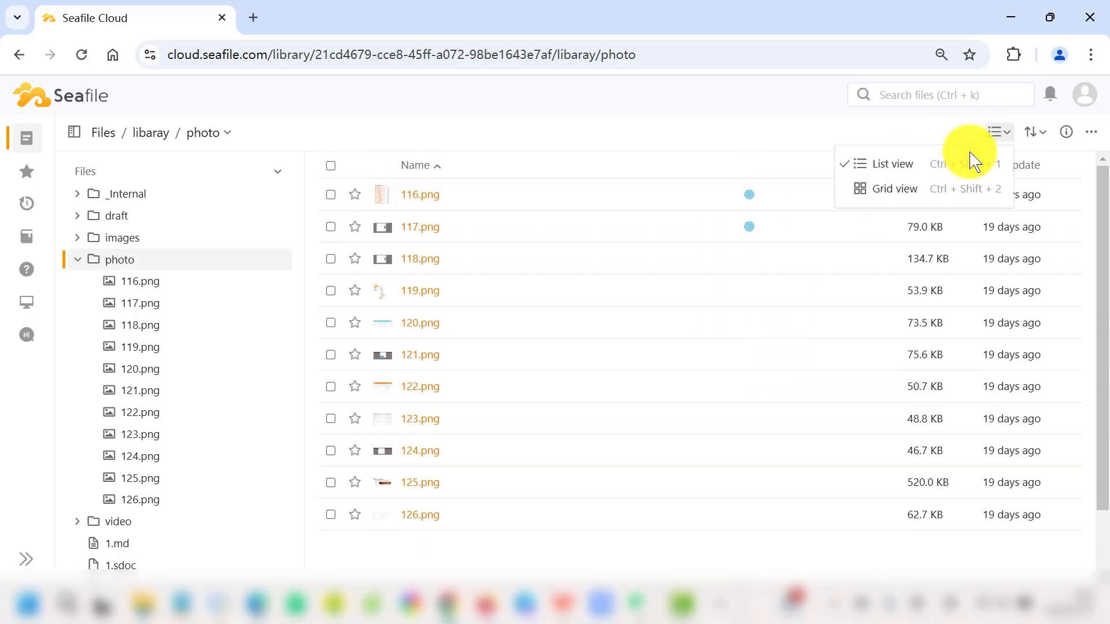
left_click(895, 189)
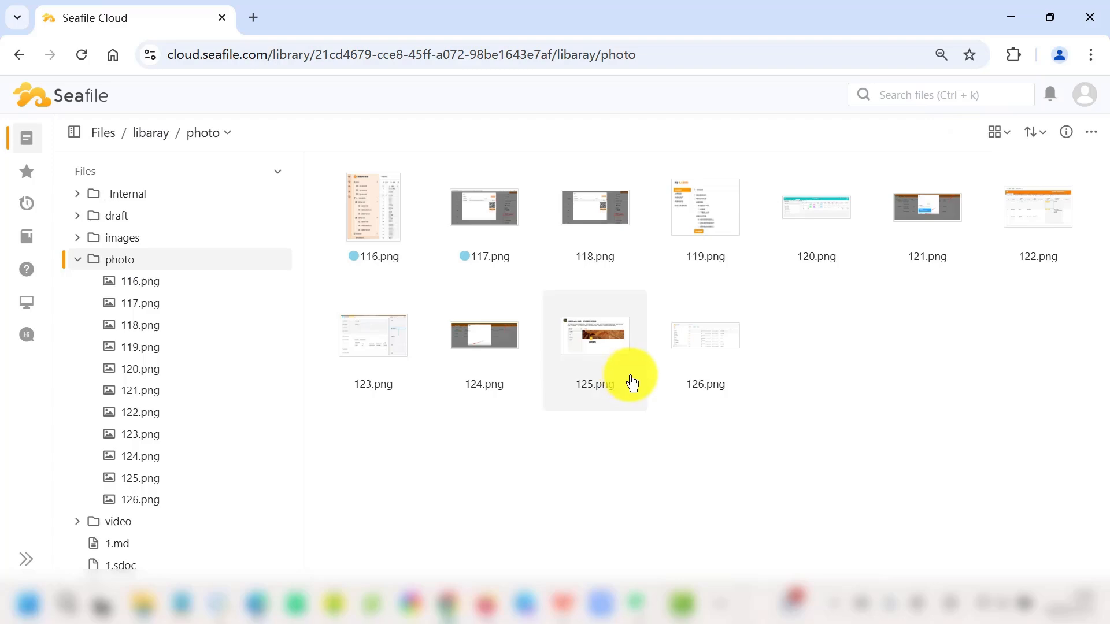
Step: Show the details panel for 125.png, then inspect 124.png and 117.png previews, size and modifier
left_click(594, 335)
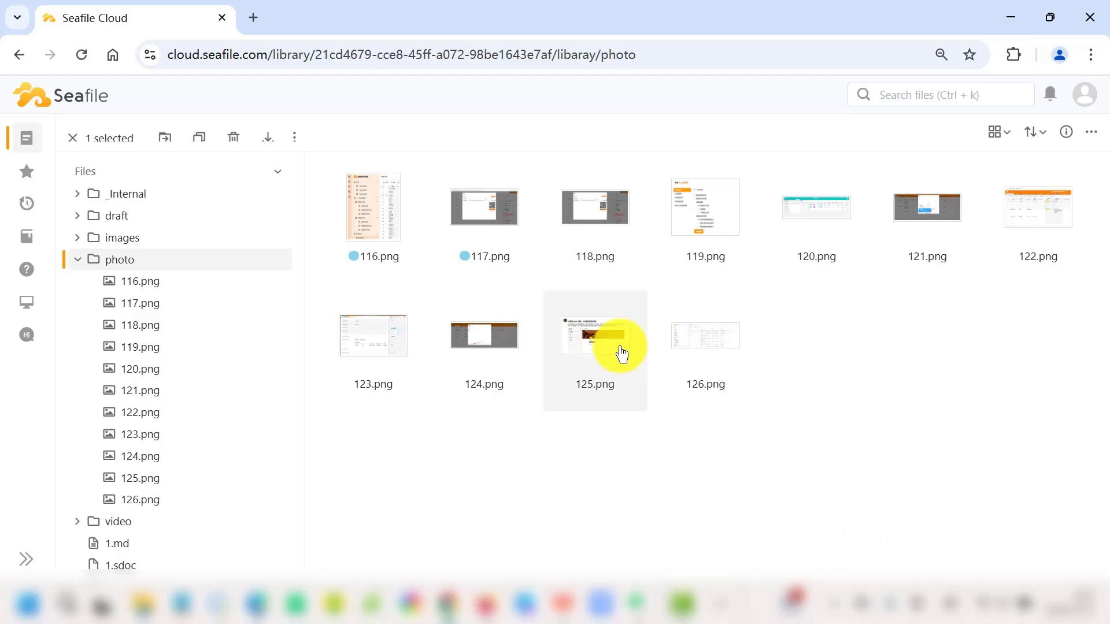
left_click(1064, 131)
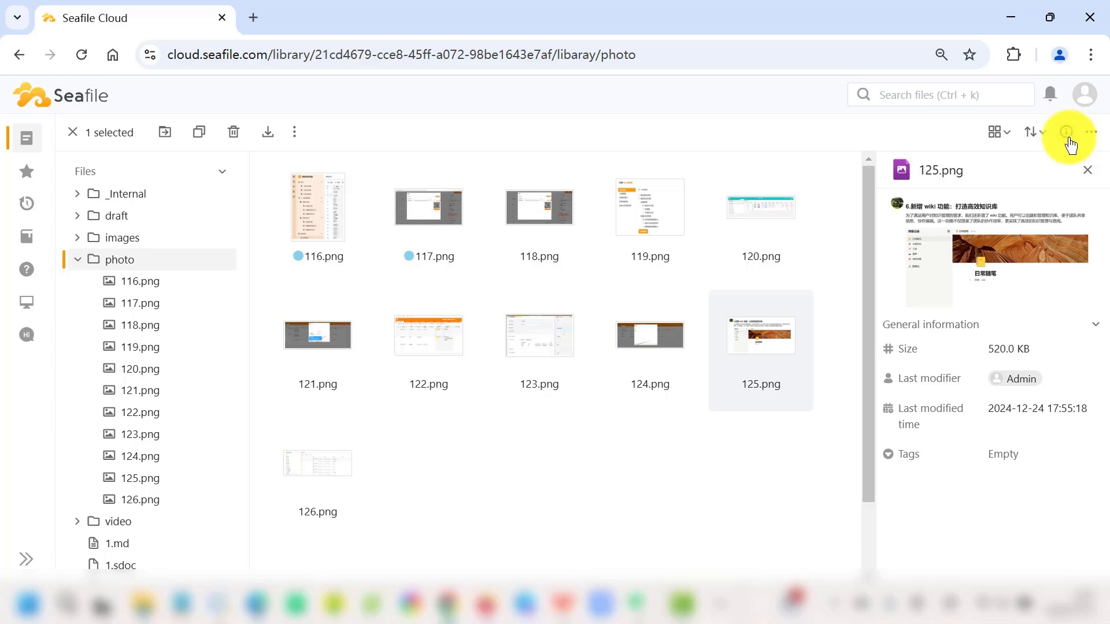
left_click(1067, 132)
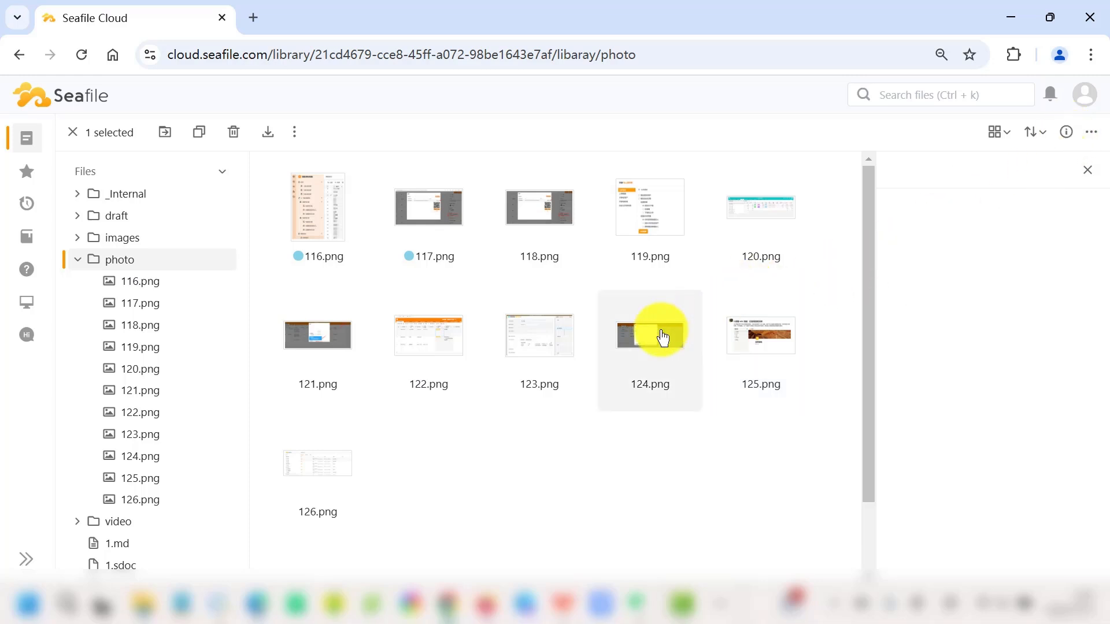
left_click(649, 334)
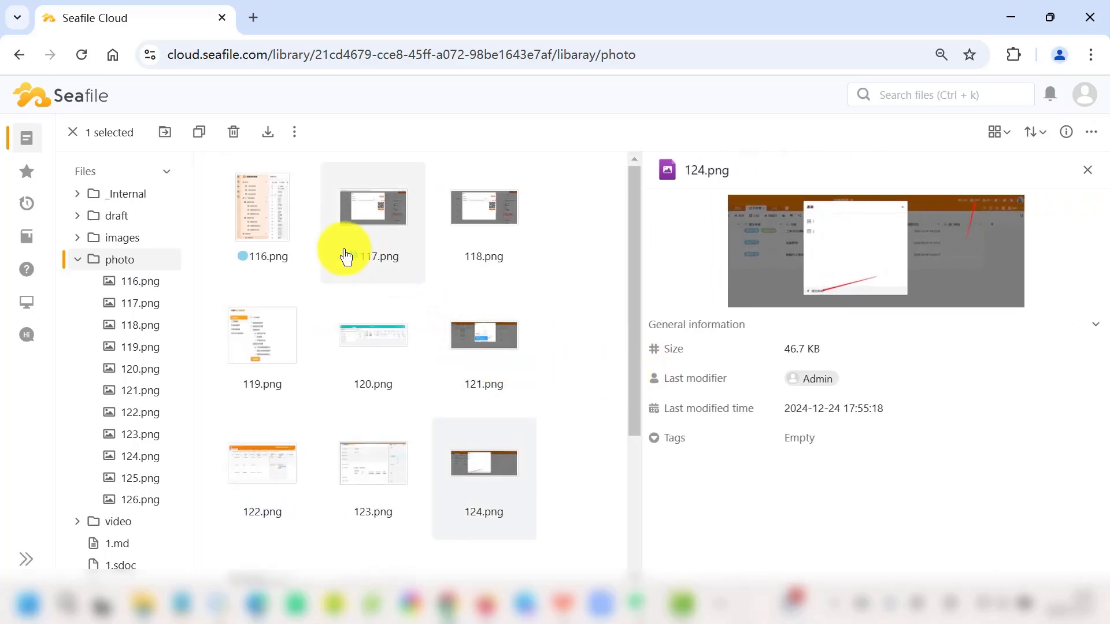
left_click(373, 206)
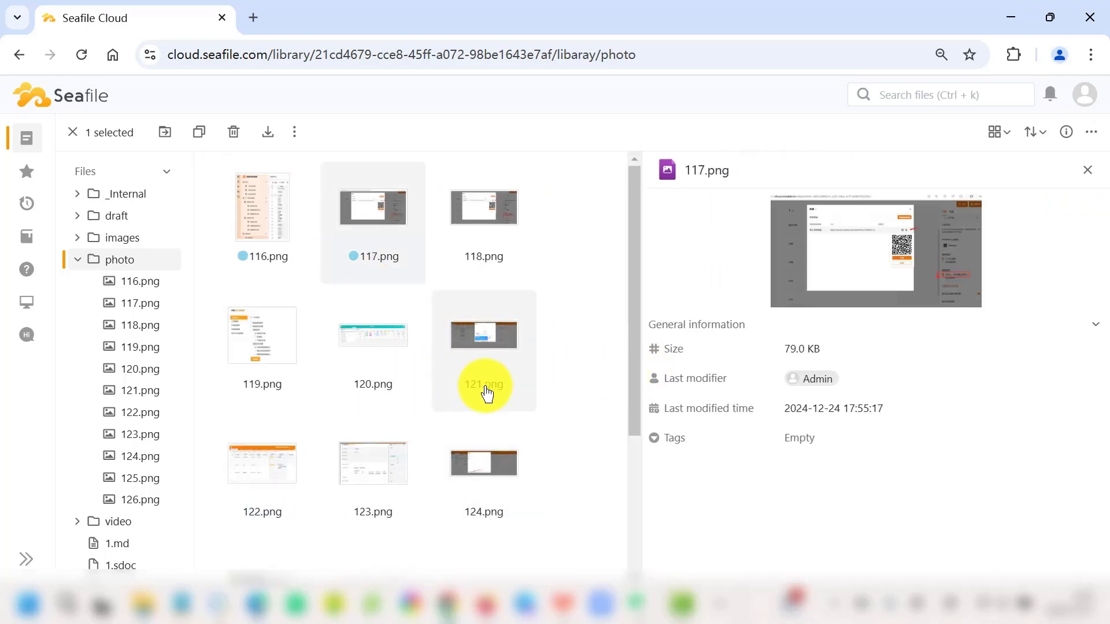